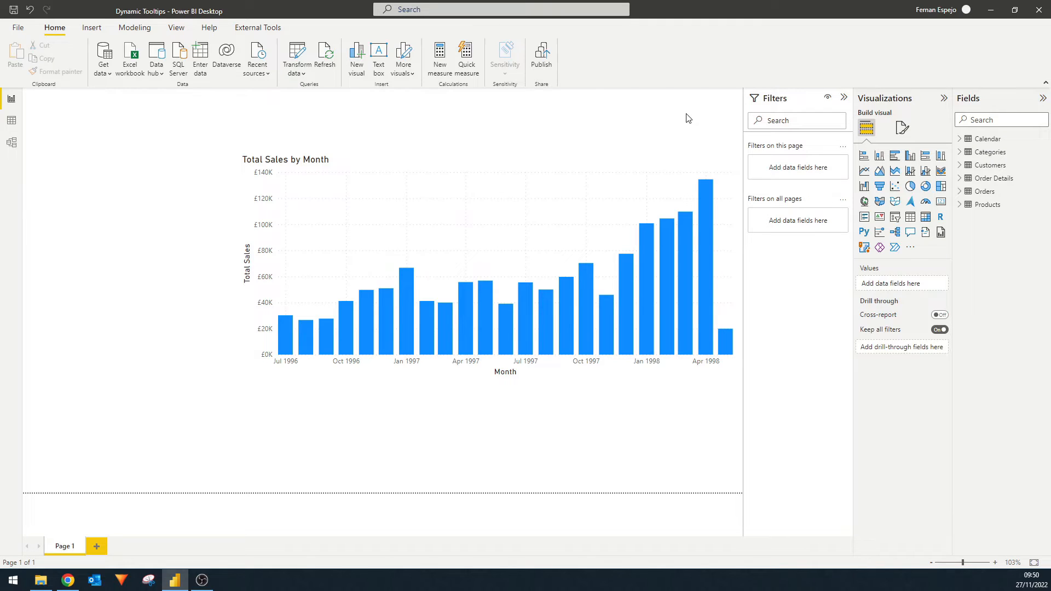
{"action": "mouse_move", "coordinate": [654, 160]}
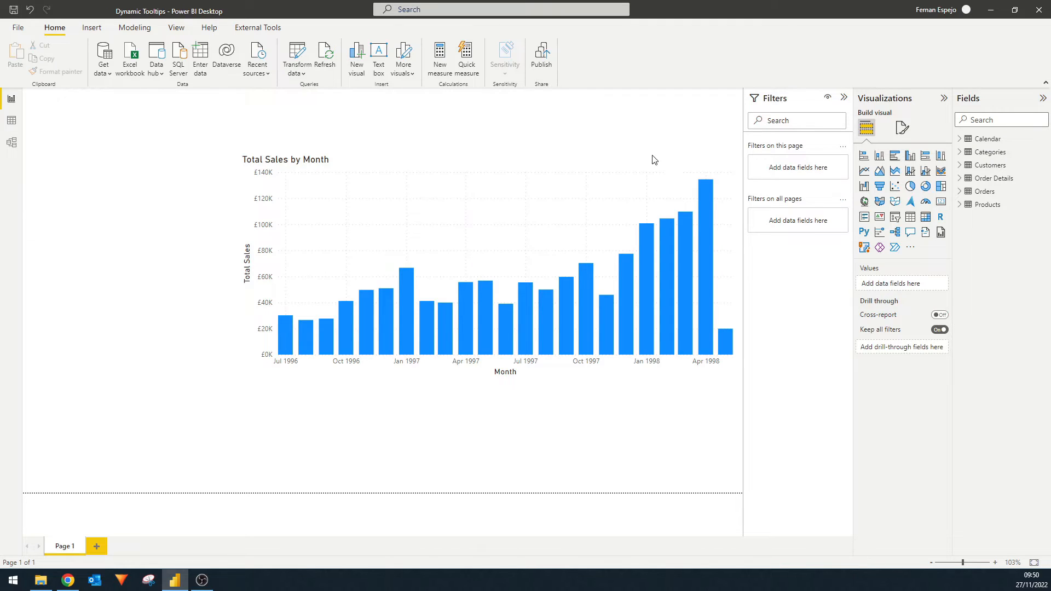
{"action": "mouse_move", "coordinate": [701, 195]}
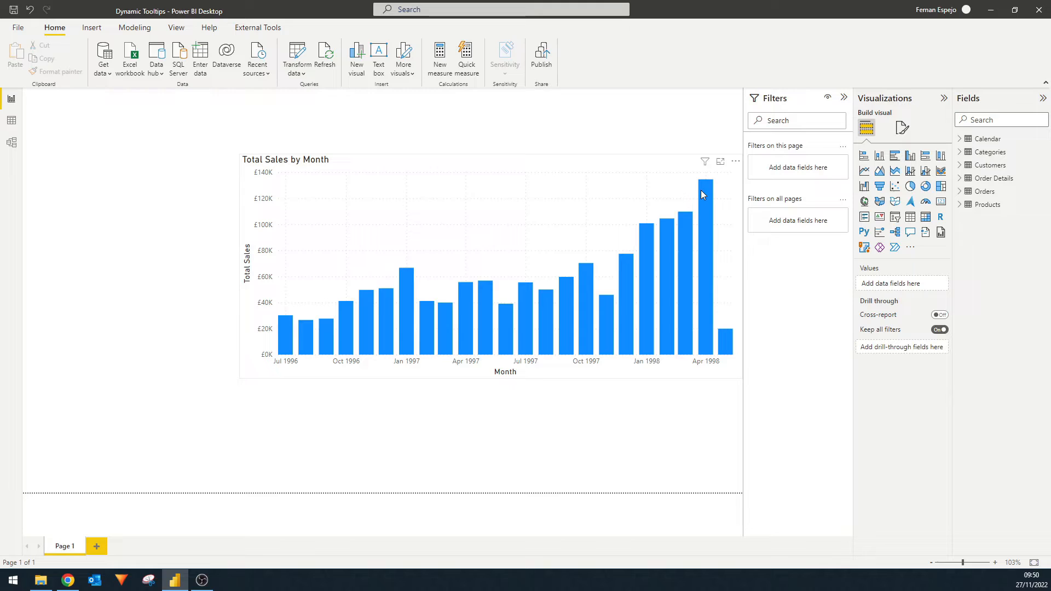
{"action": "mouse_move", "coordinate": [705, 181]}
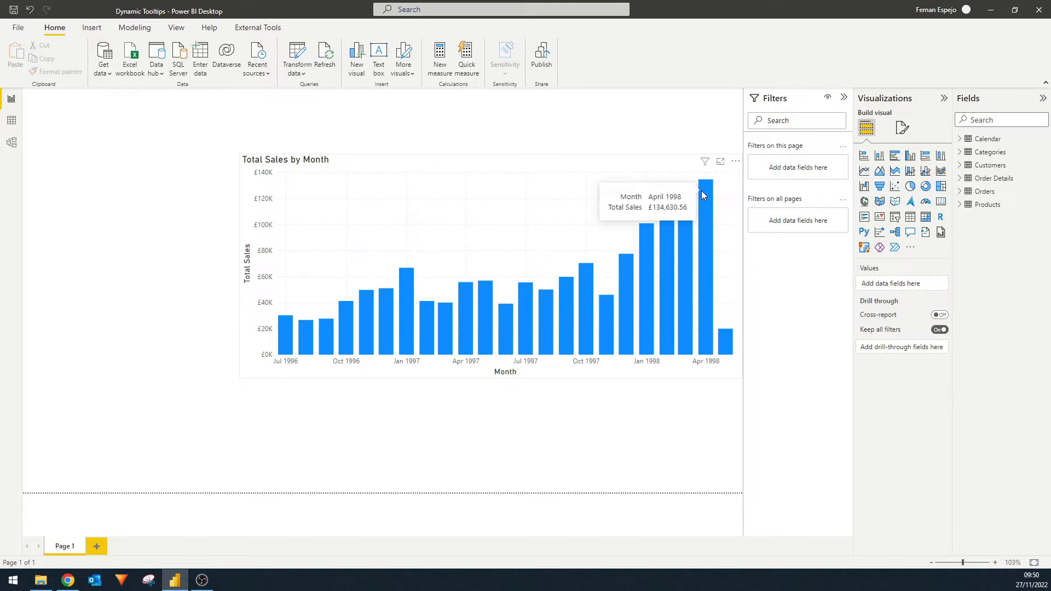
{"action": "mouse_move", "coordinate": [676, 253]}
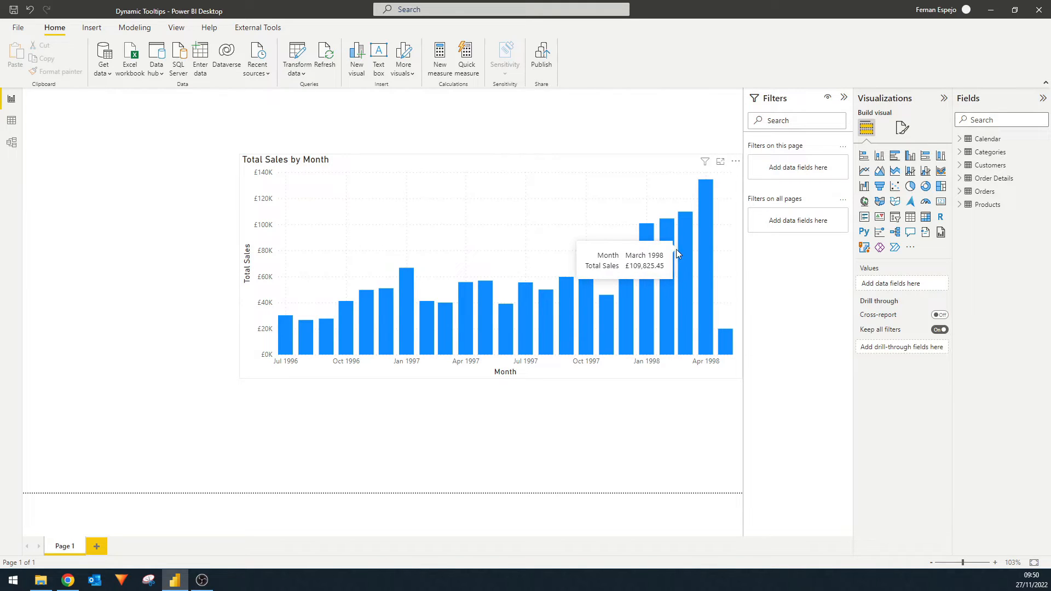
{"action": "mouse_move", "coordinate": [12, 127]}
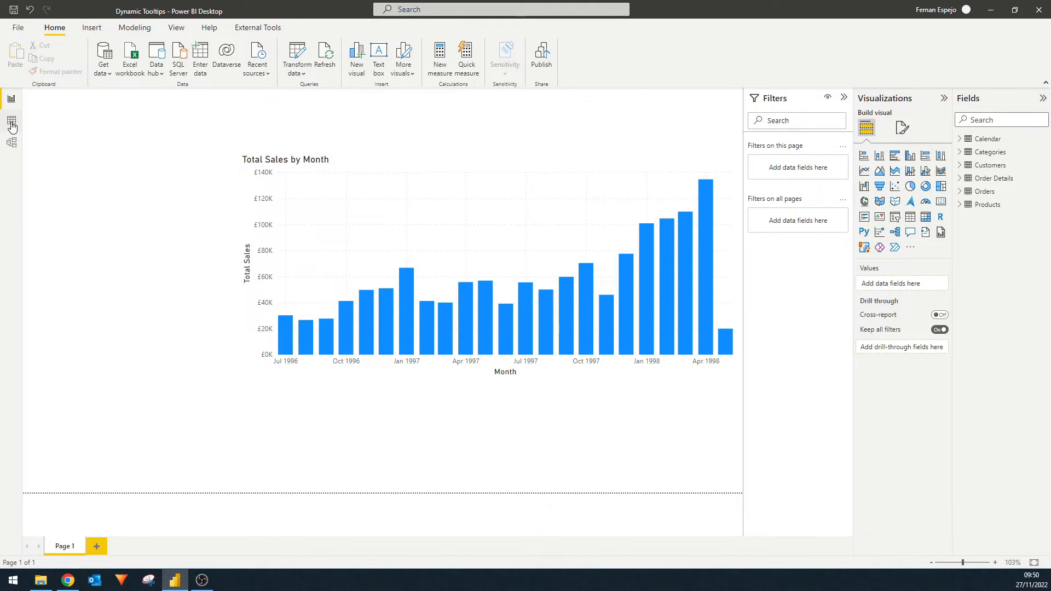
Inspect the Calendar table's rows in Data view, then return to the report chart.
{"action": "left_click", "coordinate": [11, 124]}
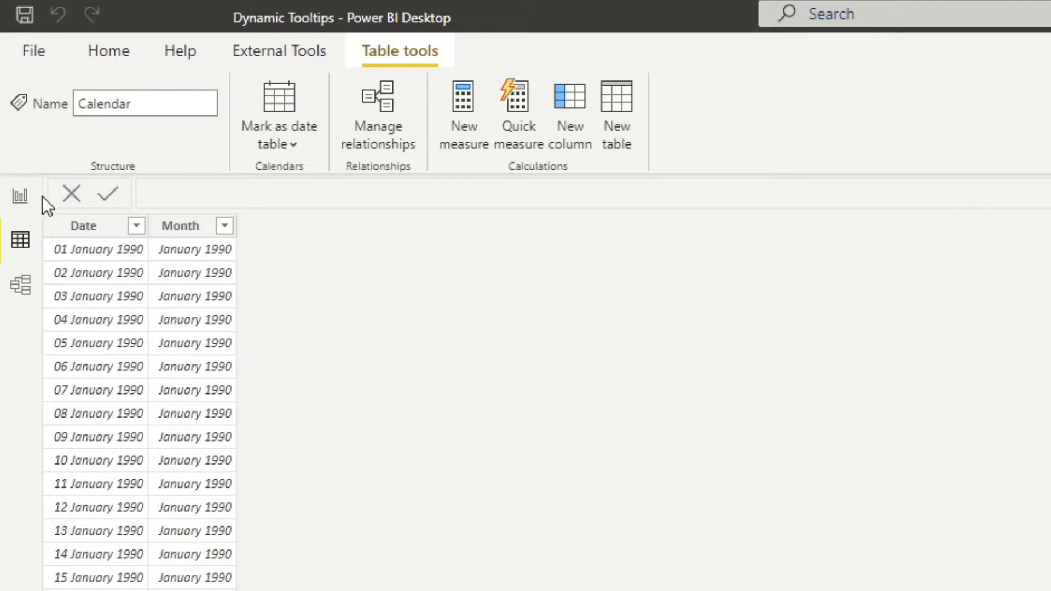
{"action": "left_click", "coordinate": [20, 195]}
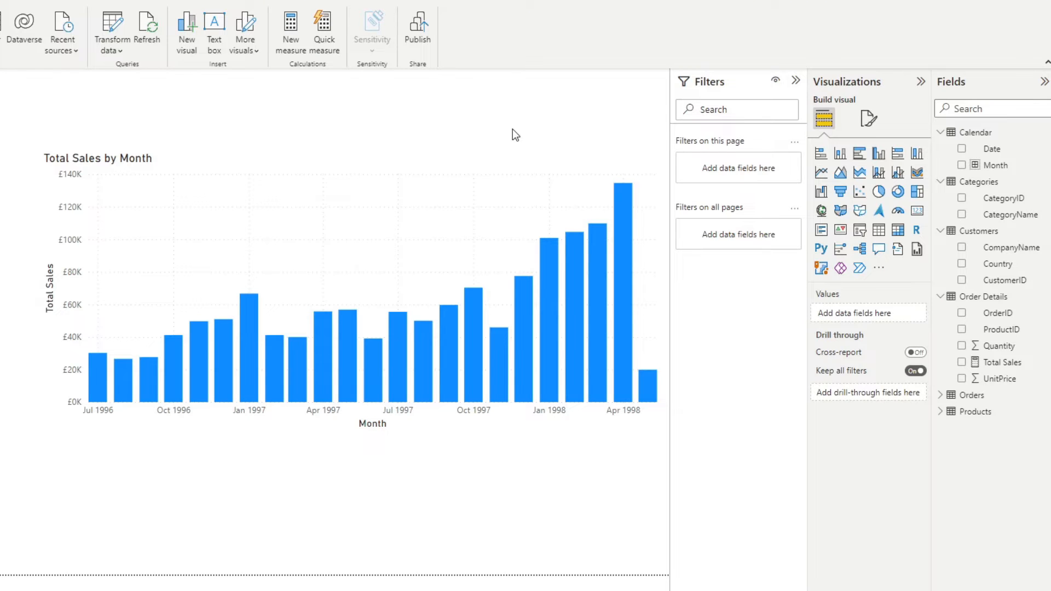
{"action": "mouse_move", "coordinate": [599, 199]}
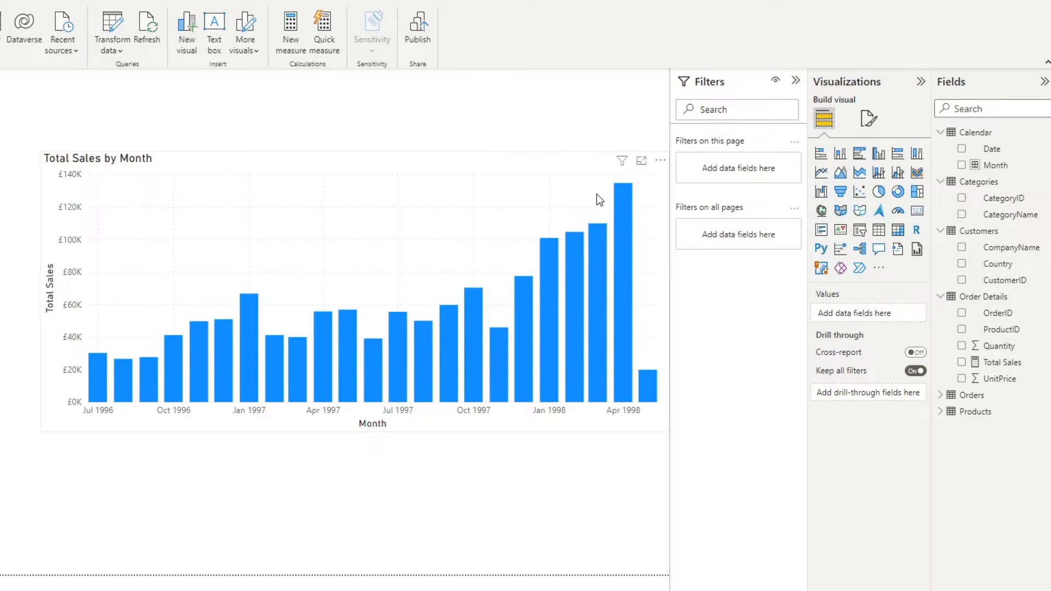
{"action": "mouse_move", "coordinate": [622, 195]}
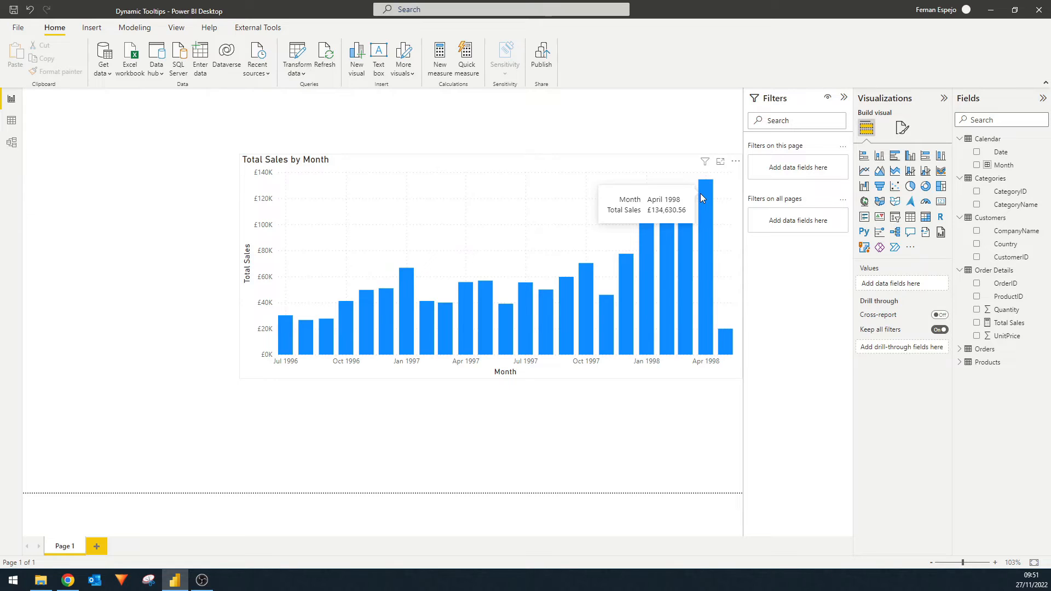
{"action": "mouse_move", "coordinate": [701, 208]}
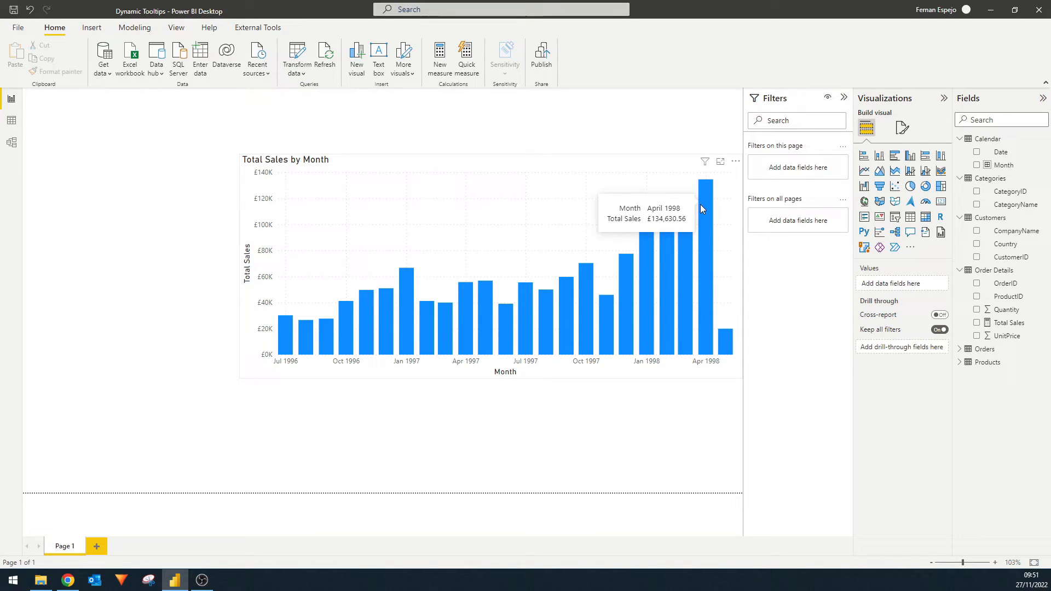
{"action": "mouse_move", "coordinate": [679, 237]}
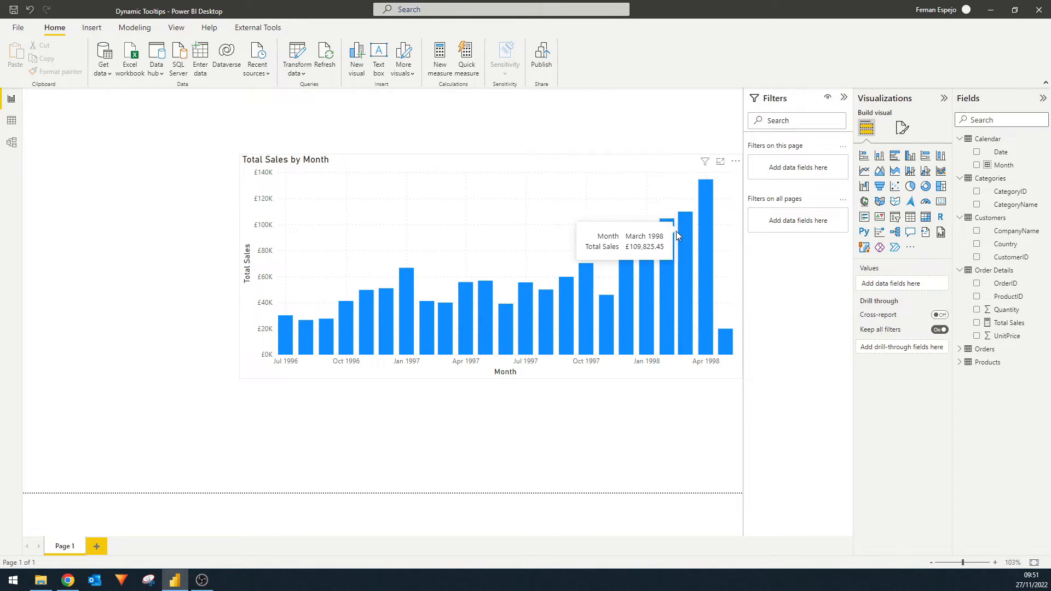
{"action": "mouse_move", "coordinate": [667, 143]}
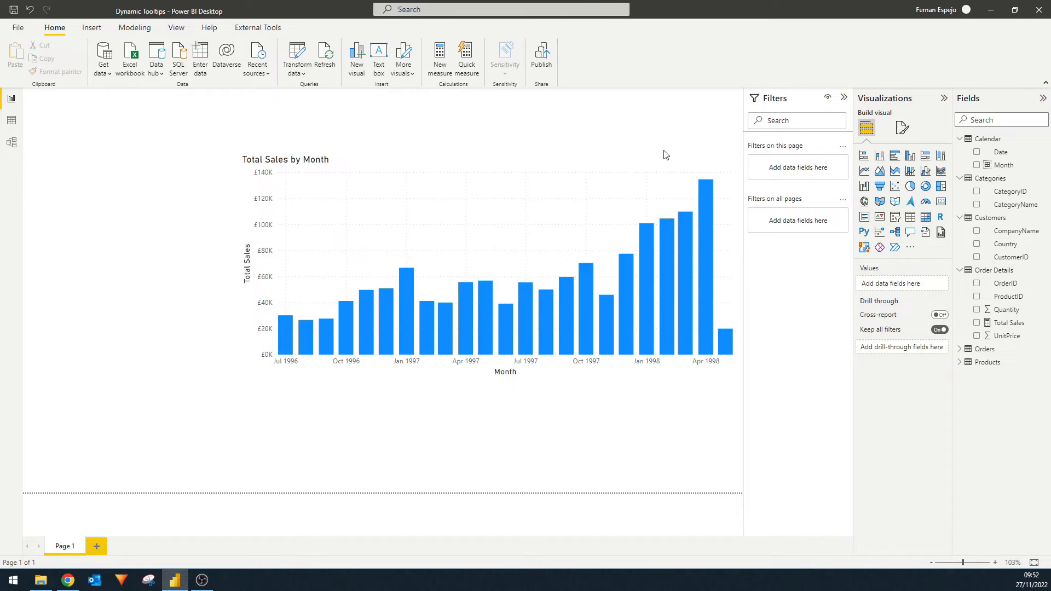
{"action": "mouse_move", "coordinate": [706, 189]}
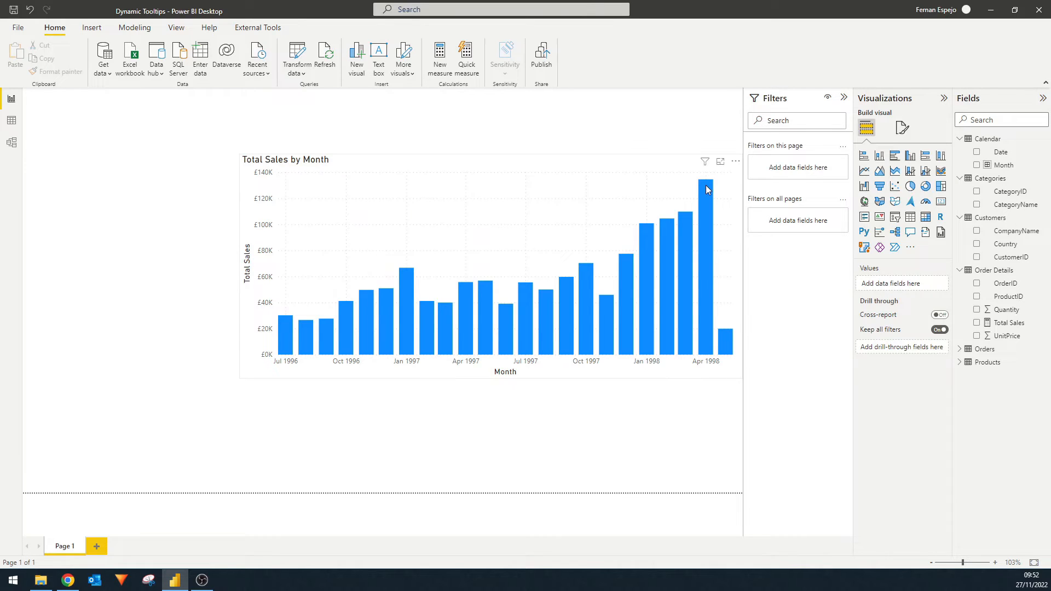
{"action": "mouse_move", "coordinate": [705, 190]}
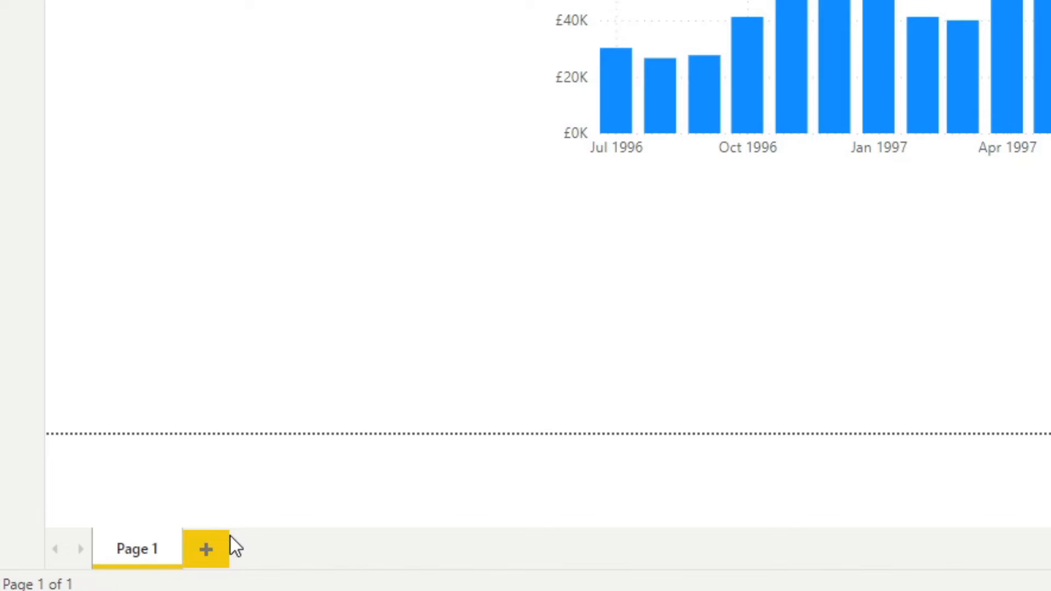
Add a second blank report page named 'Tooltip Sales'.
{"action": "left_click", "coordinate": [206, 548]}
{"action": "type", "text": "Toolt"}
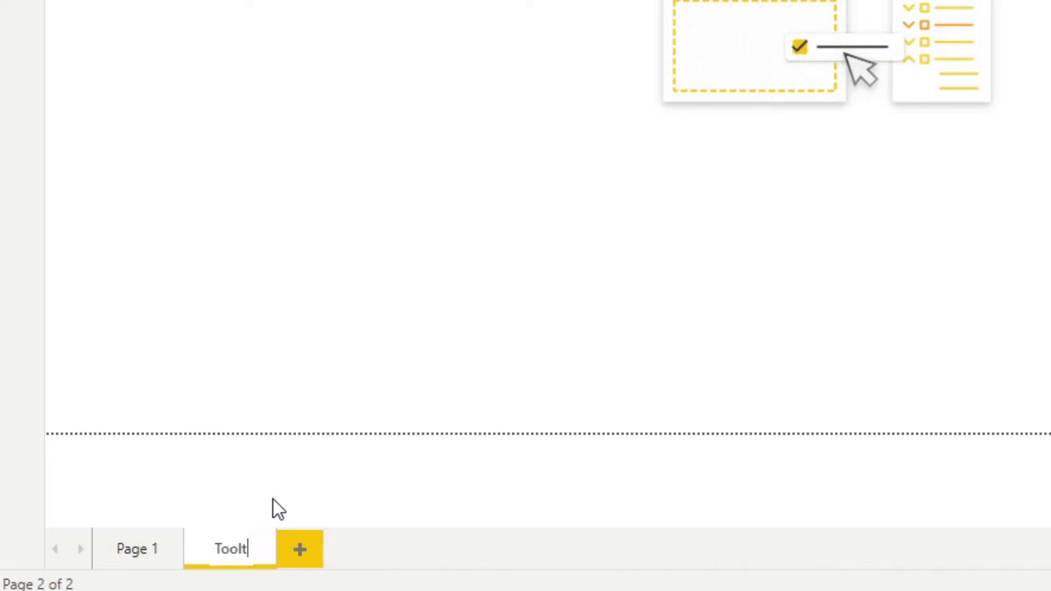
{"action": "type", "text": "ip Sales"}
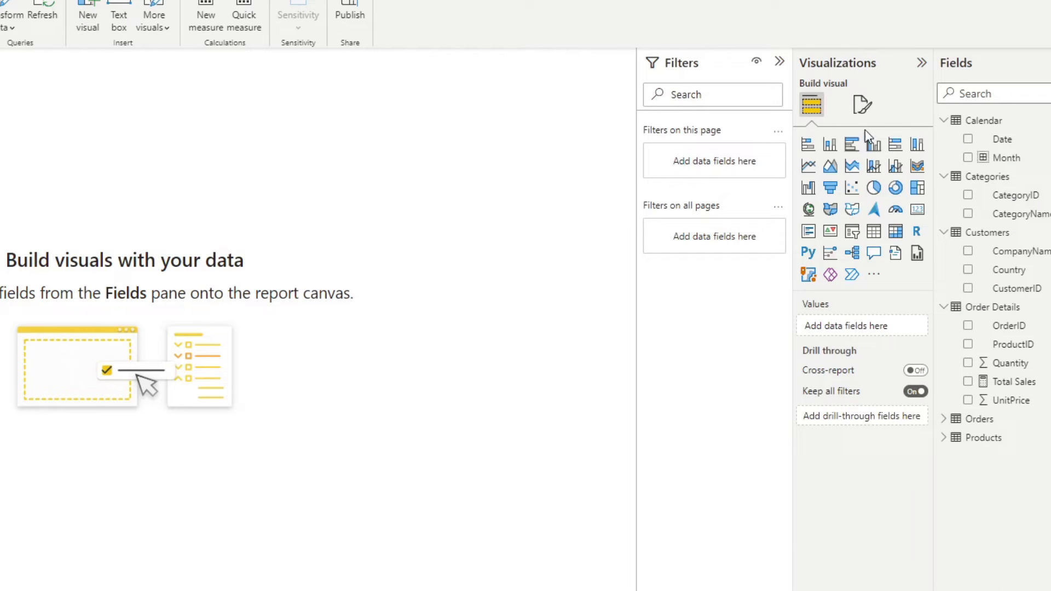
{"action": "mouse_move", "coordinate": [864, 105]}
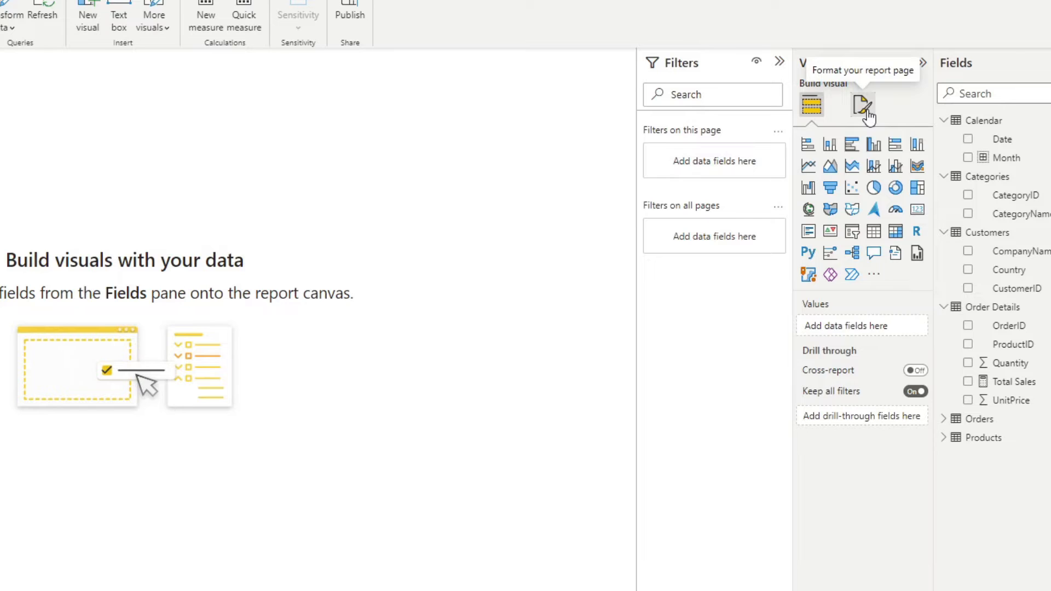
Allow the page as a tooltip and give it a custom 320×240 canvas size.
{"action": "left_click", "coordinate": [862, 106]}
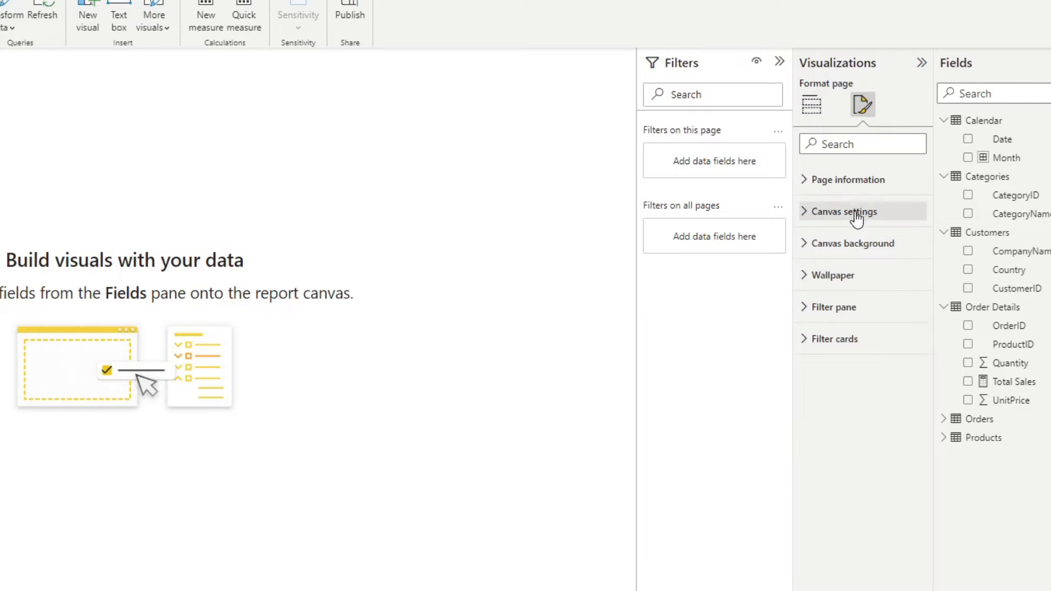
{"action": "left_click", "coordinate": [849, 178]}
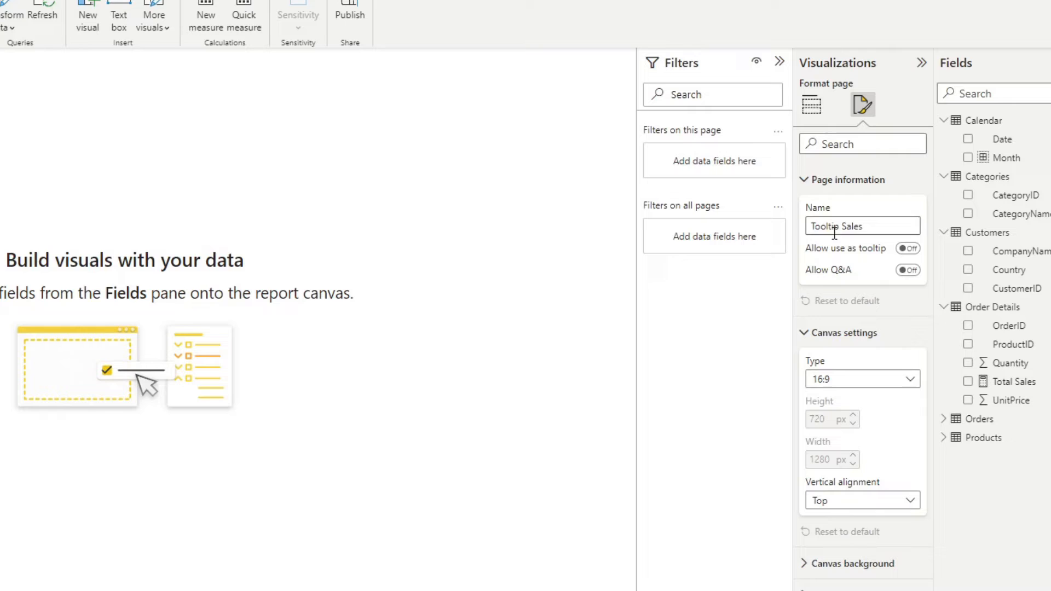
{"action": "left_click", "coordinate": [906, 249]}
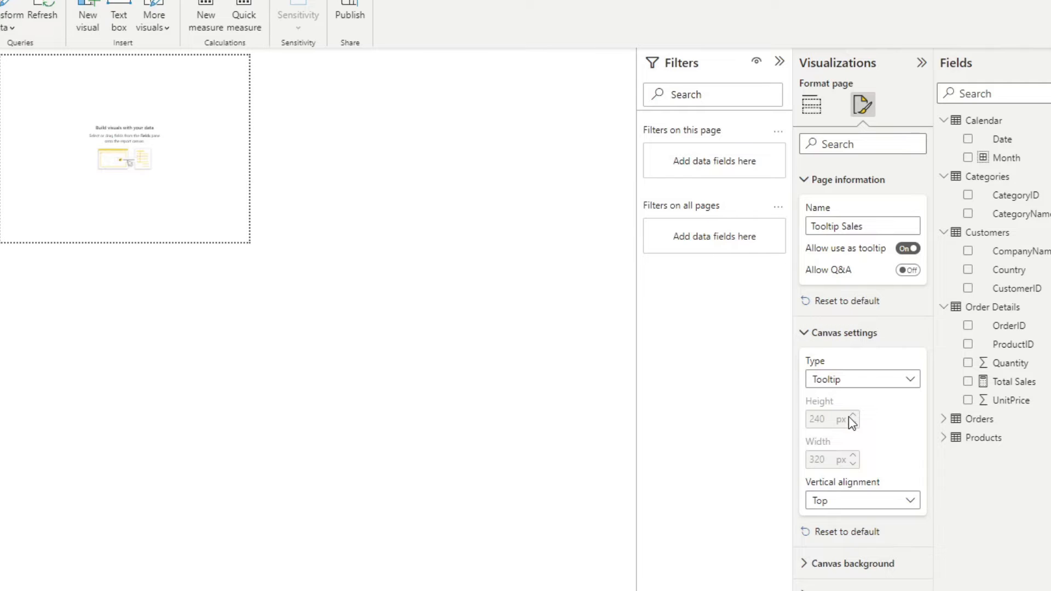
{"action": "mouse_move", "coordinate": [874, 378]}
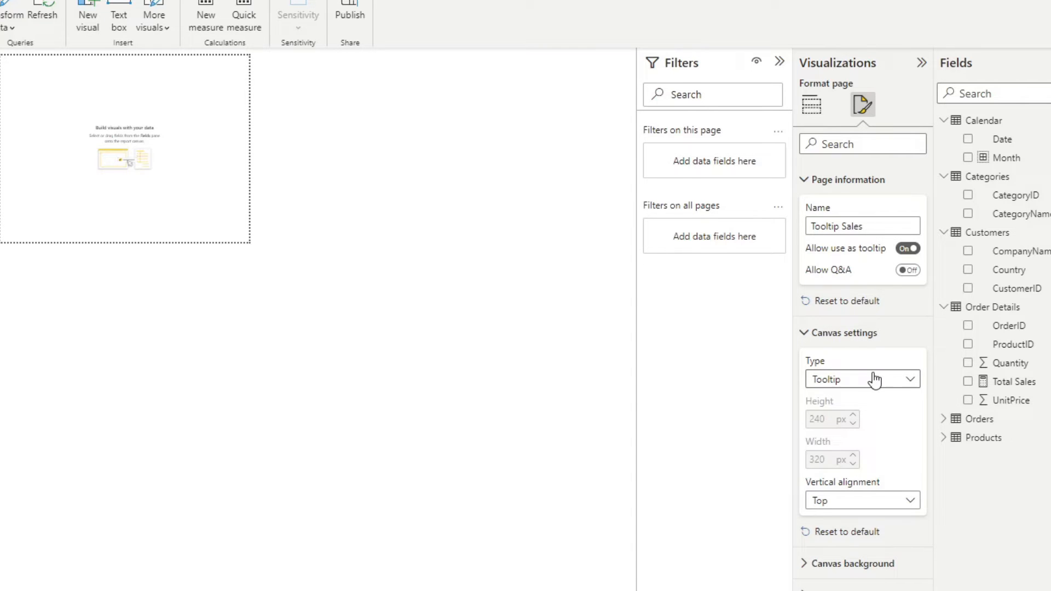
{"action": "left_click", "coordinate": [861, 378]}
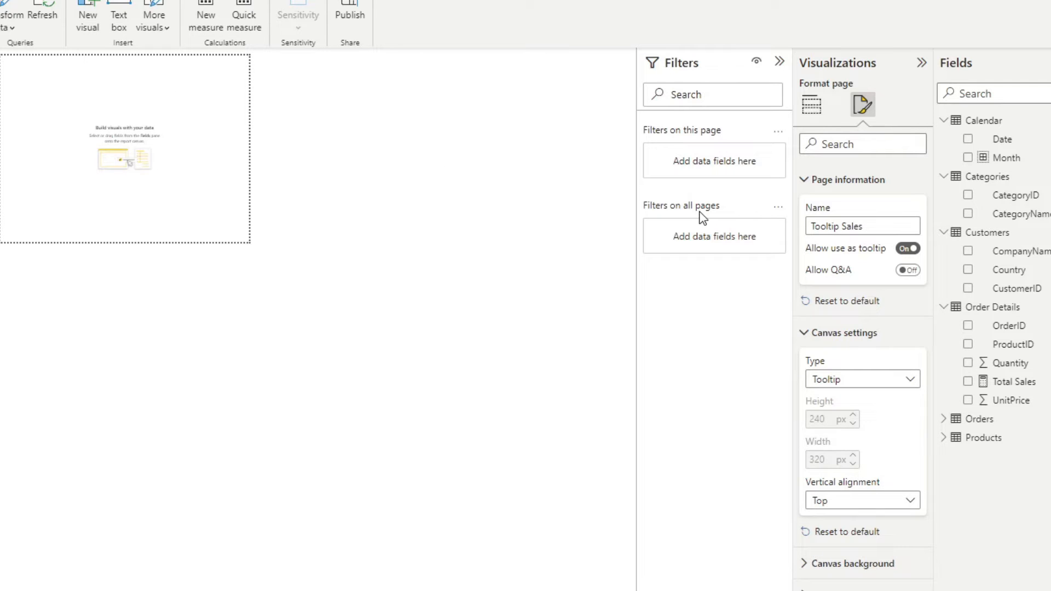
{"action": "left_click", "coordinate": [861, 379]}
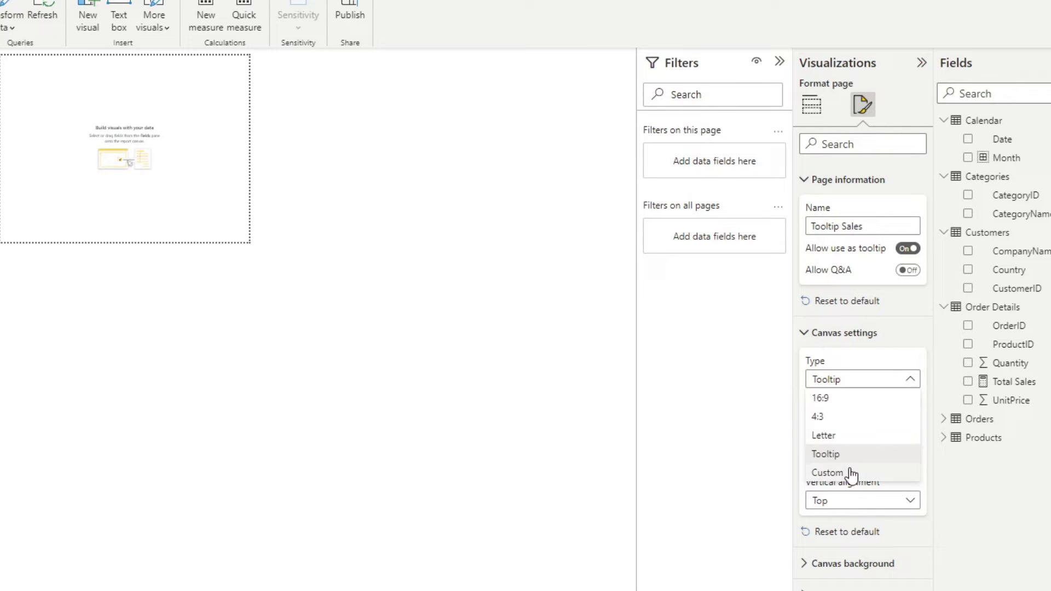
{"action": "left_click", "coordinate": [829, 472]}
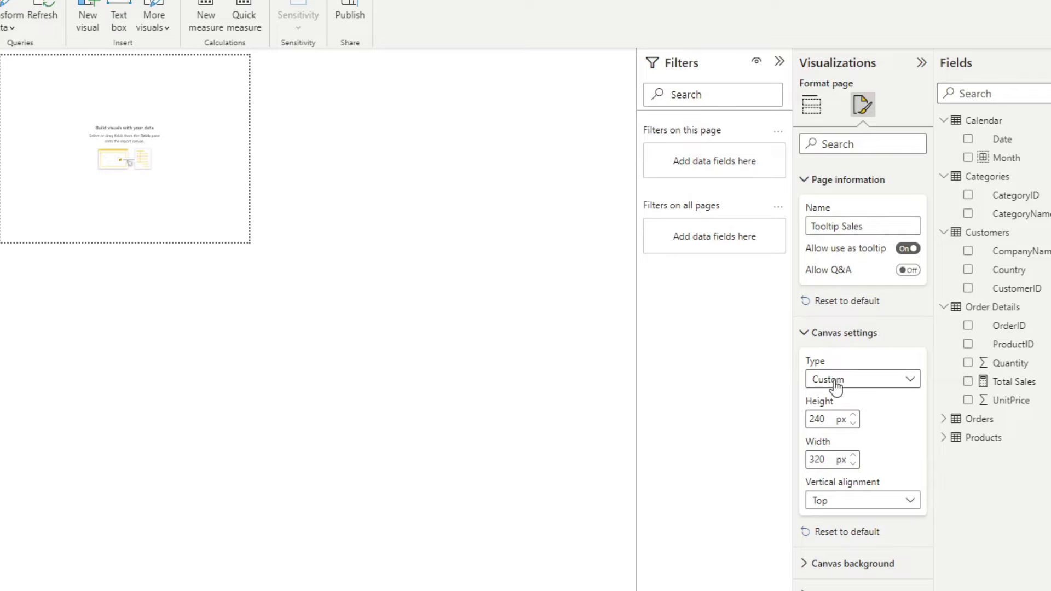
{"action": "left_click", "coordinate": [861, 378]}
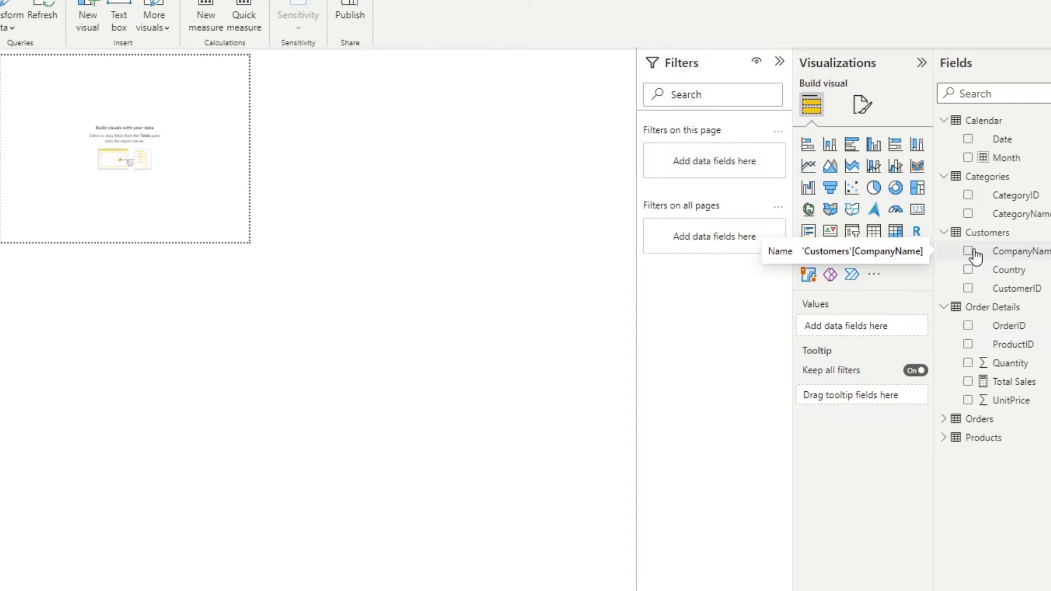
{"action": "mouse_move", "coordinate": [982, 288]}
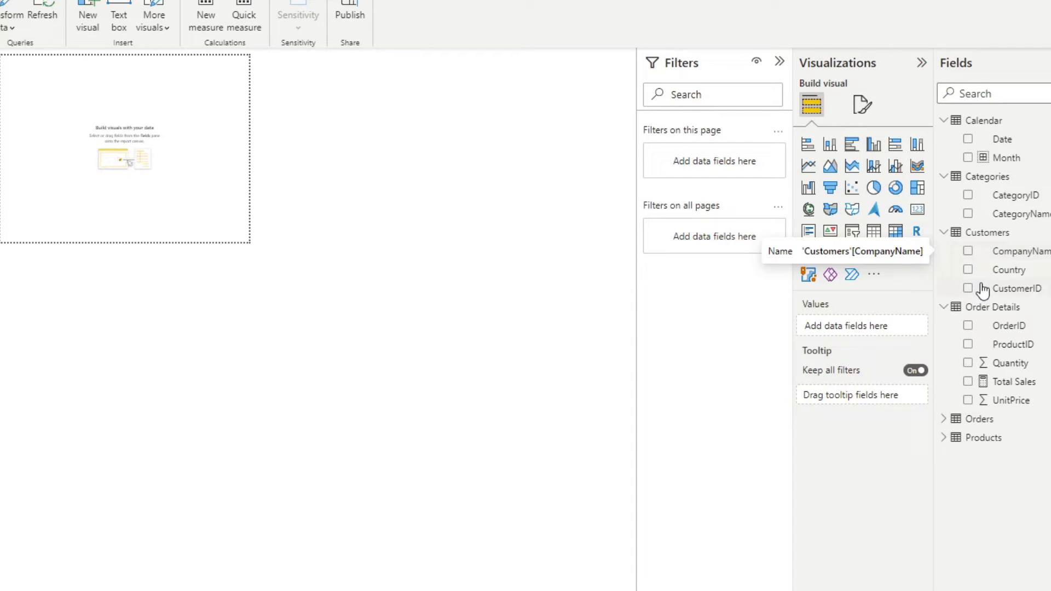
{"action": "mouse_move", "coordinate": [1008, 383]}
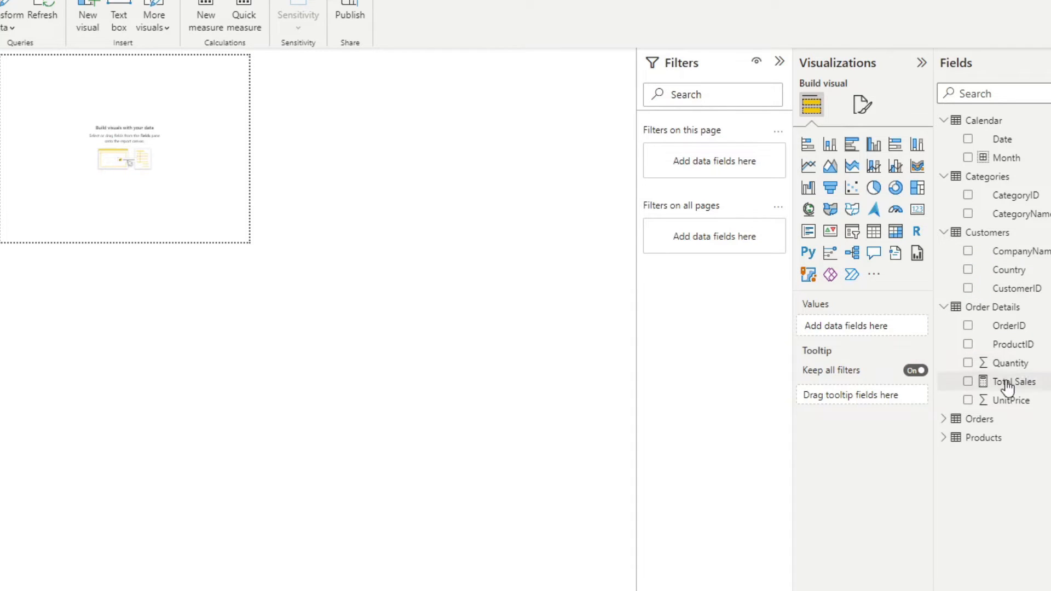
Add Total Sales to the tooltip chart and shrink the category bar chart's title to size 10.
{"action": "left_click", "coordinate": [968, 380]}
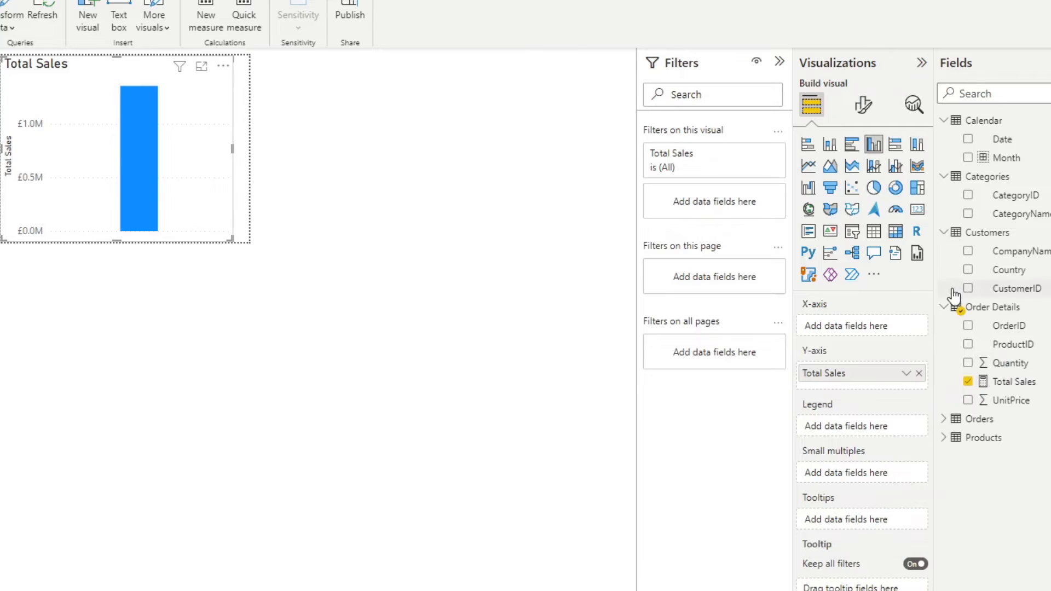
{"action": "left_click", "coordinate": [862, 105]}
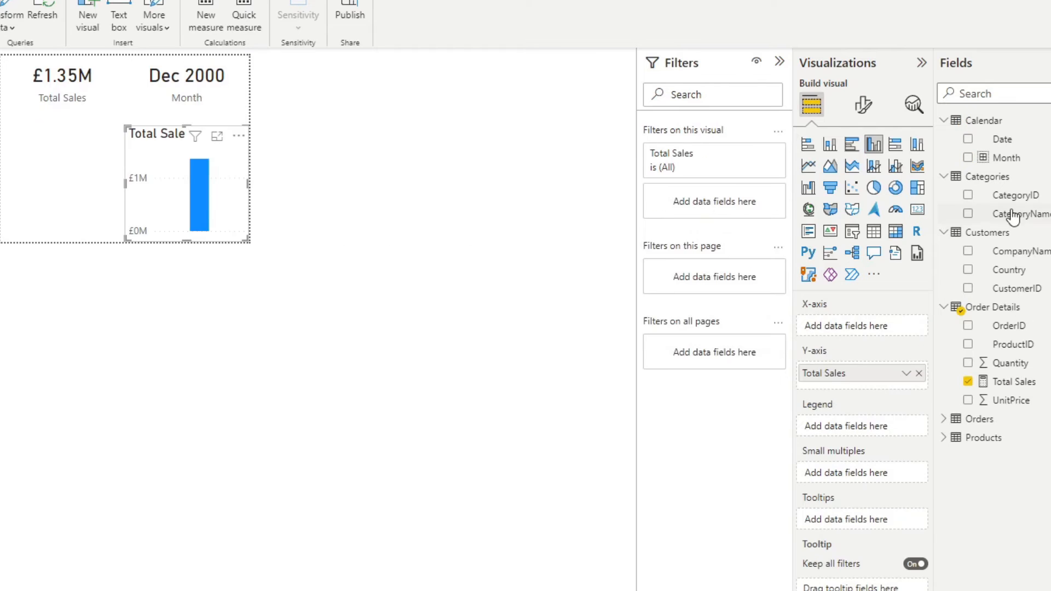
{"action": "left_click", "coordinate": [968, 213]}
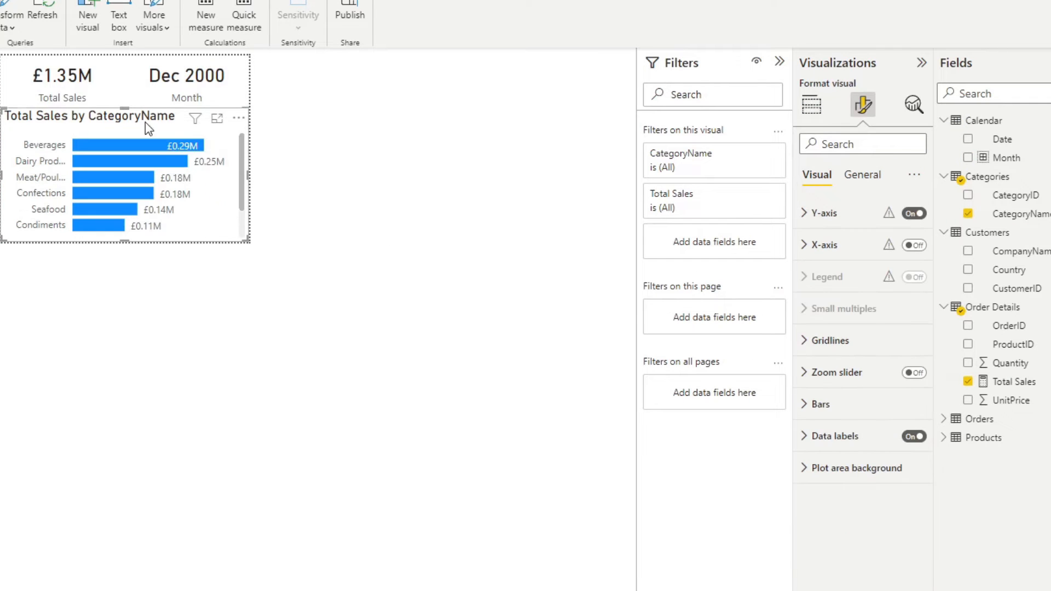
{"action": "left_click", "coordinate": [861, 174]}
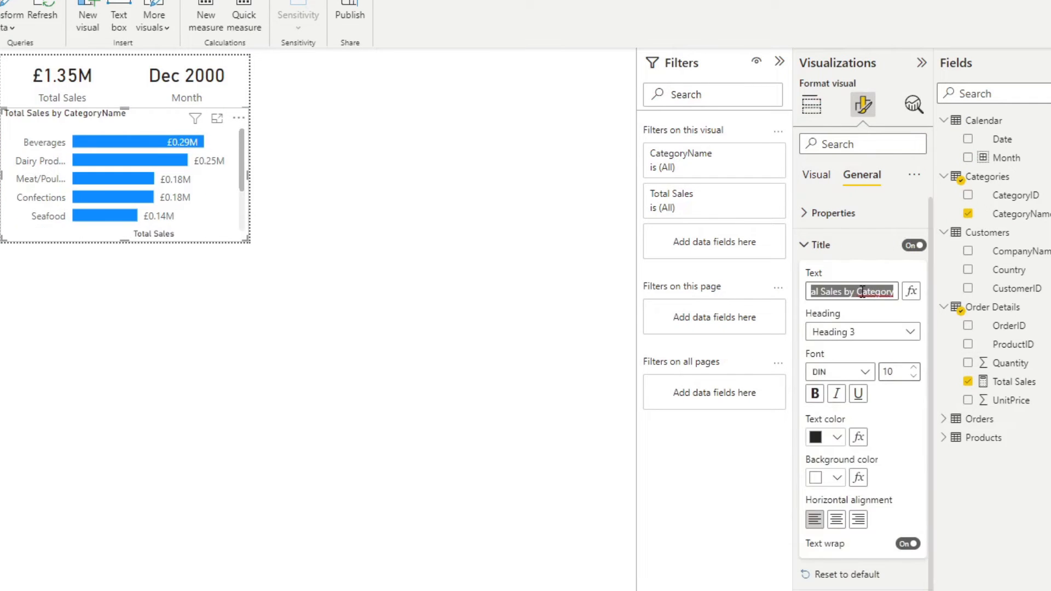
{"action": "left_click", "coordinate": [810, 105]}
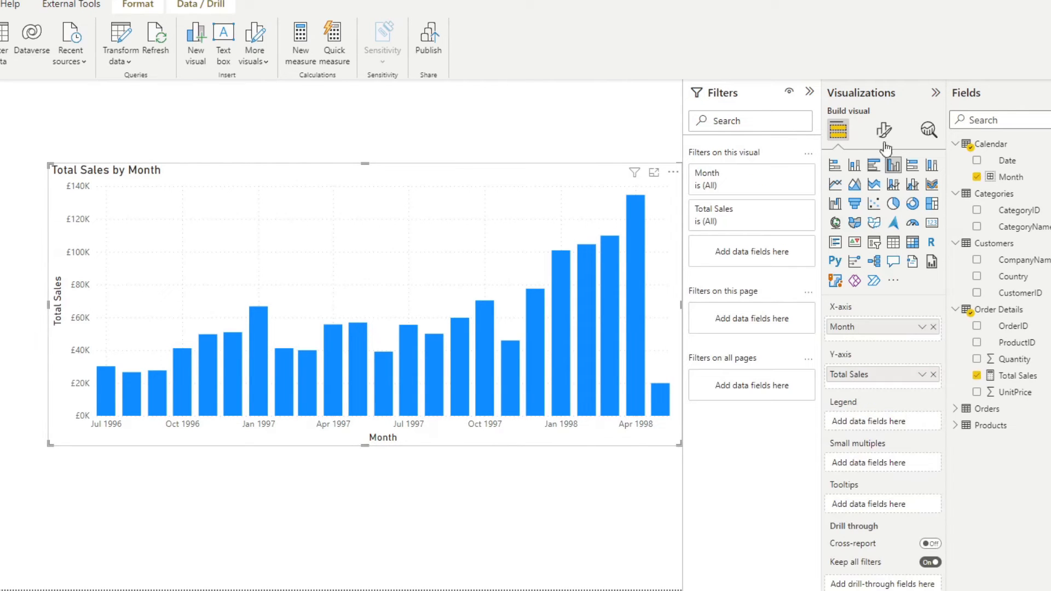
In the month chart's tooltip settings, try the Default tooltip type.
{"action": "left_click", "coordinate": [882, 131]}
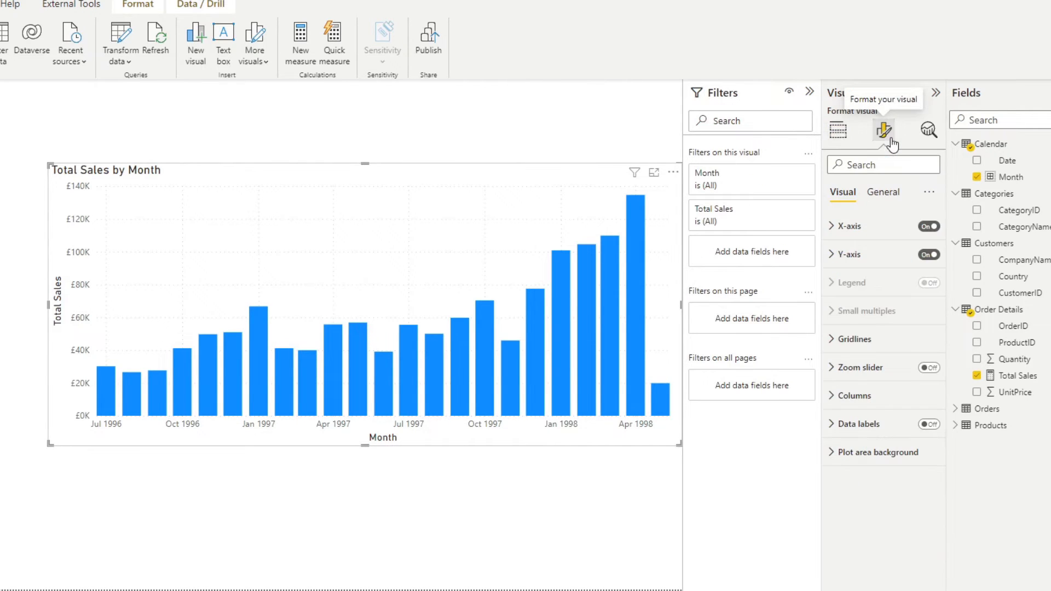
{"action": "left_click", "coordinate": [883, 193]}
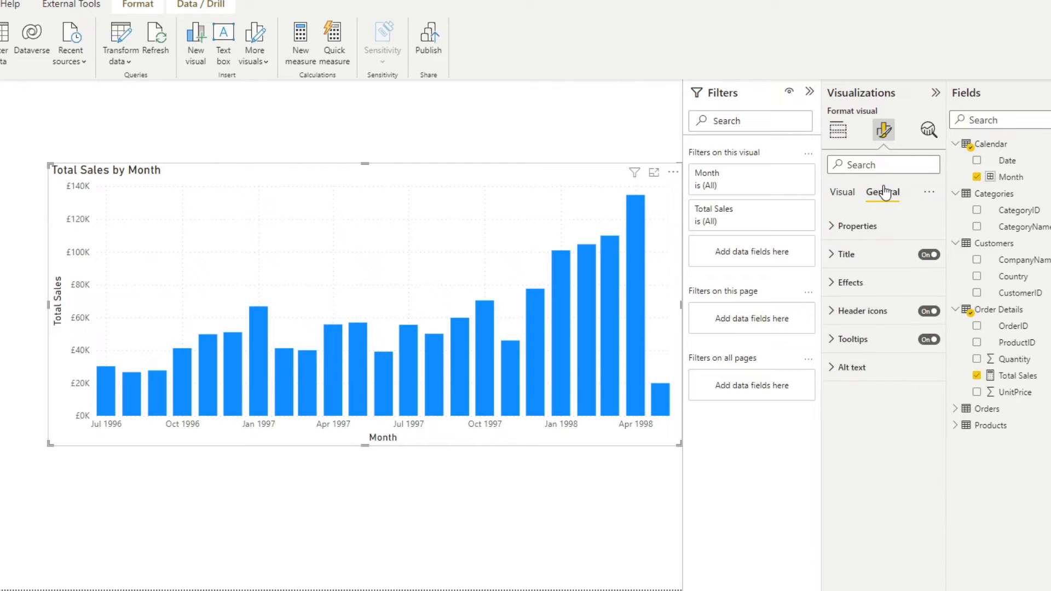
{"action": "left_click", "coordinate": [852, 339]}
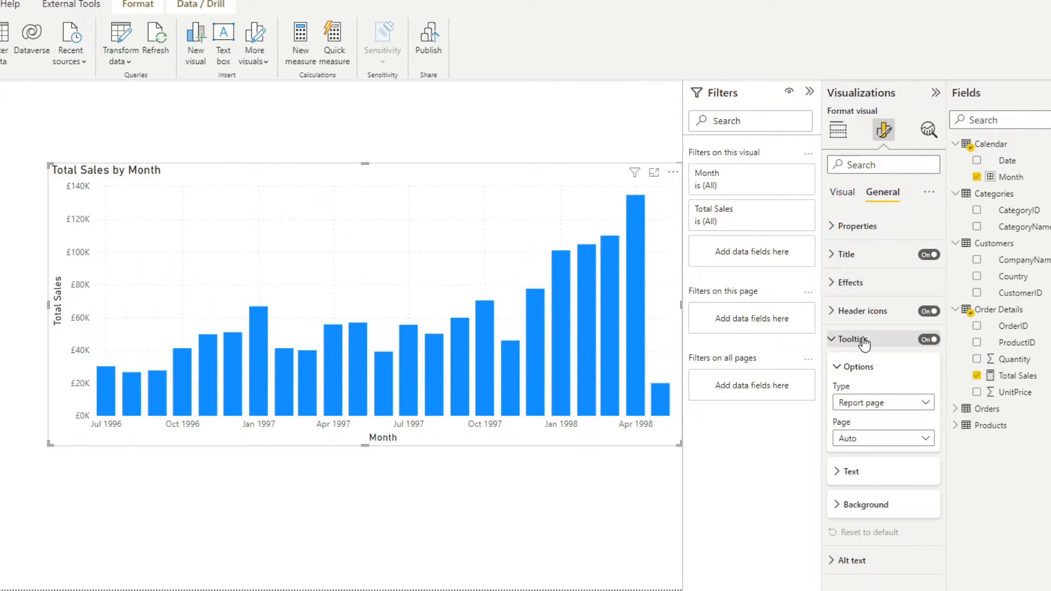
{"action": "mouse_move", "coordinate": [863, 354]}
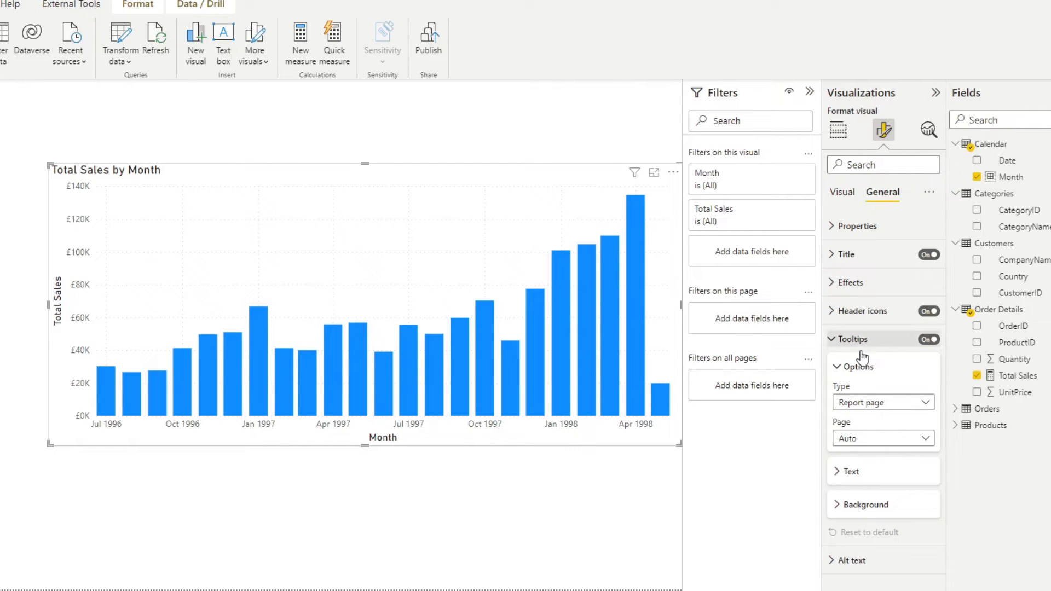
{"action": "mouse_move", "coordinate": [898, 411]}
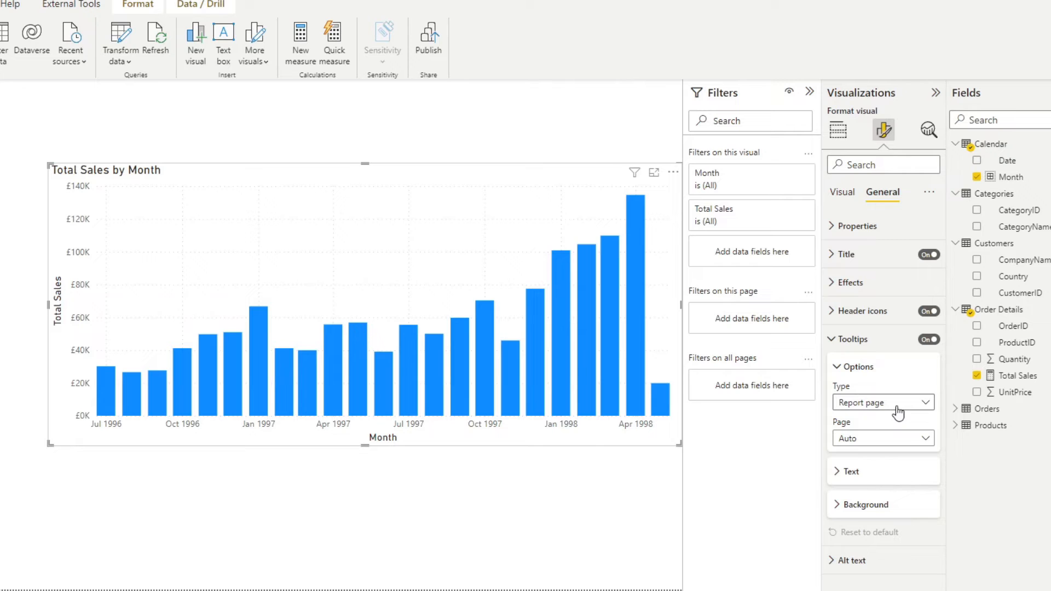
{"action": "left_click", "coordinate": [882, 402]}
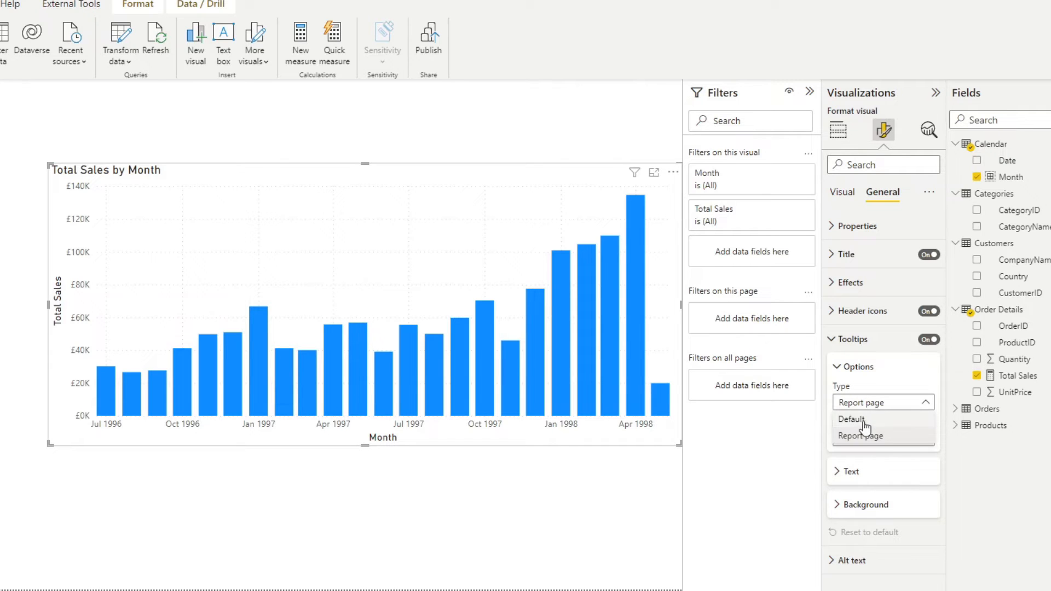
{"action": "left_click", "coordinate": [859, 434]}
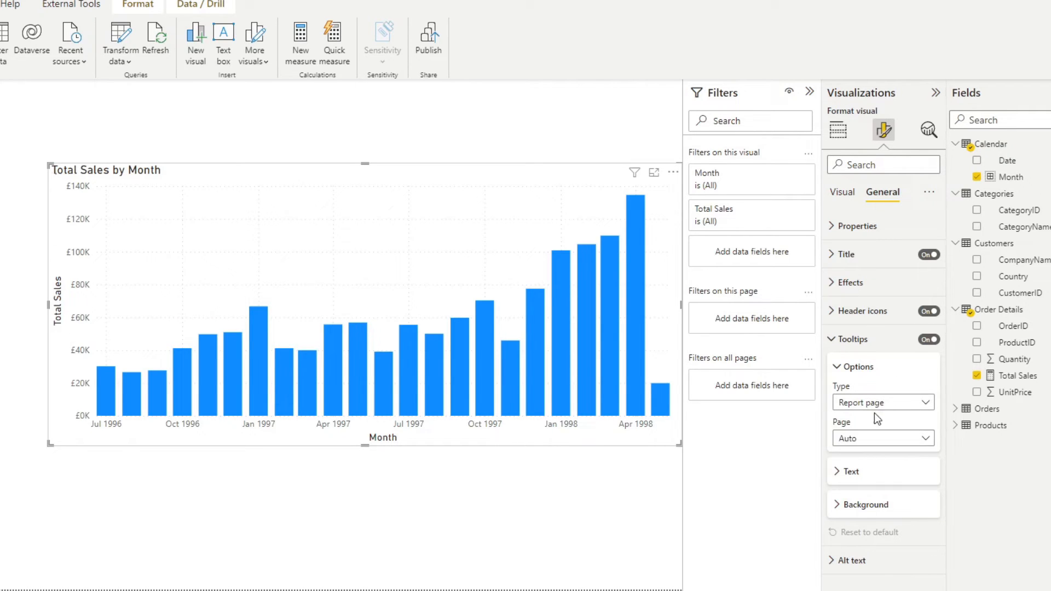
Set the tooltip type to Report page using the Tooltip Sales page.
{"action": "left_click", "coordinate": [881, 401]}
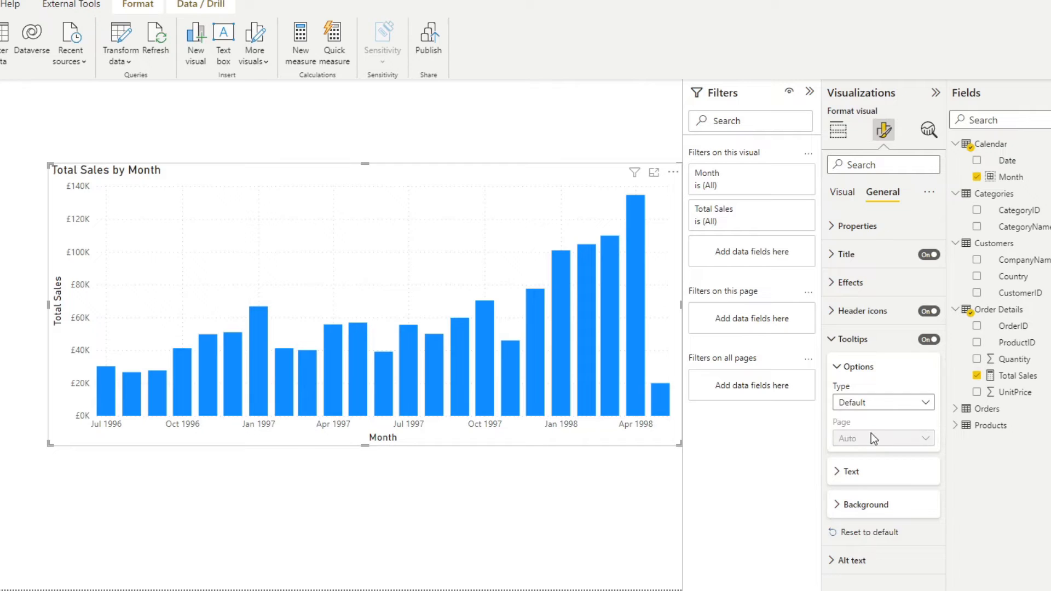
{"action": "left_click", "coordinate": [882, 402]}
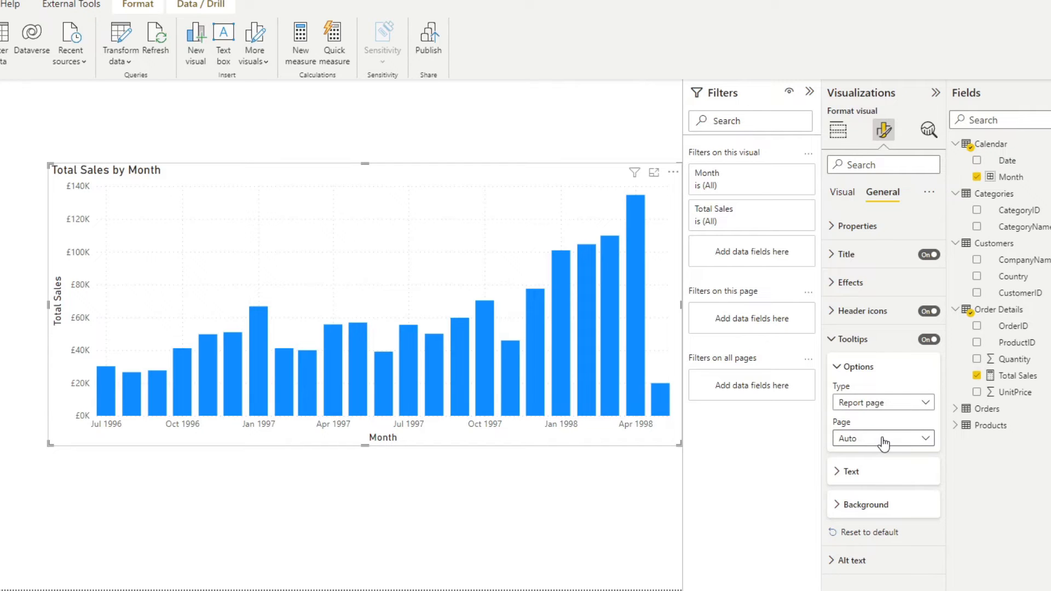
{"action": "left_click", "coordinate": [882, 438]}
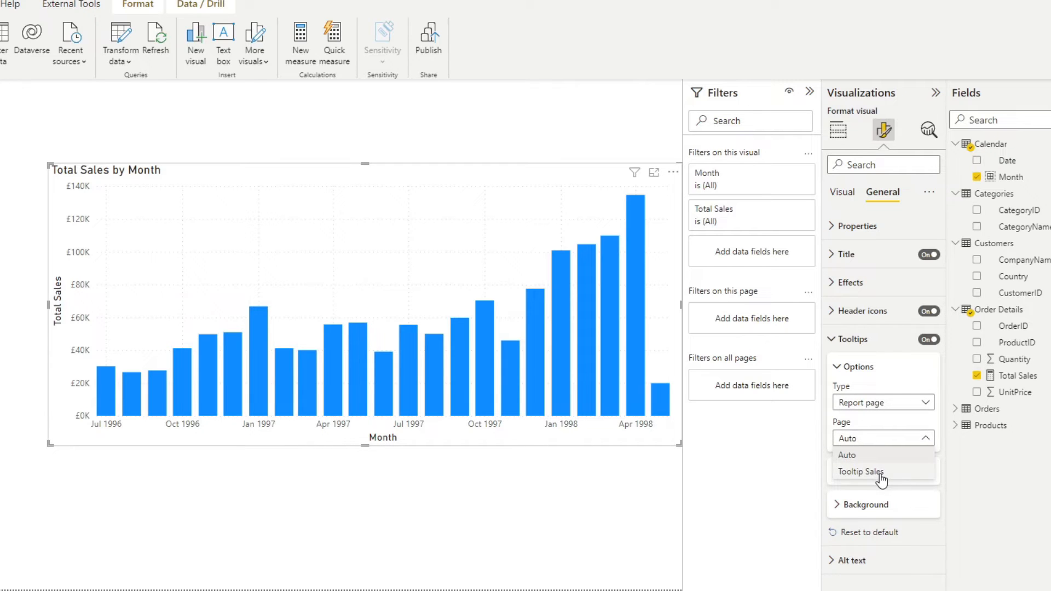
{"action": "left_click", "coordinate": [861, 471]}
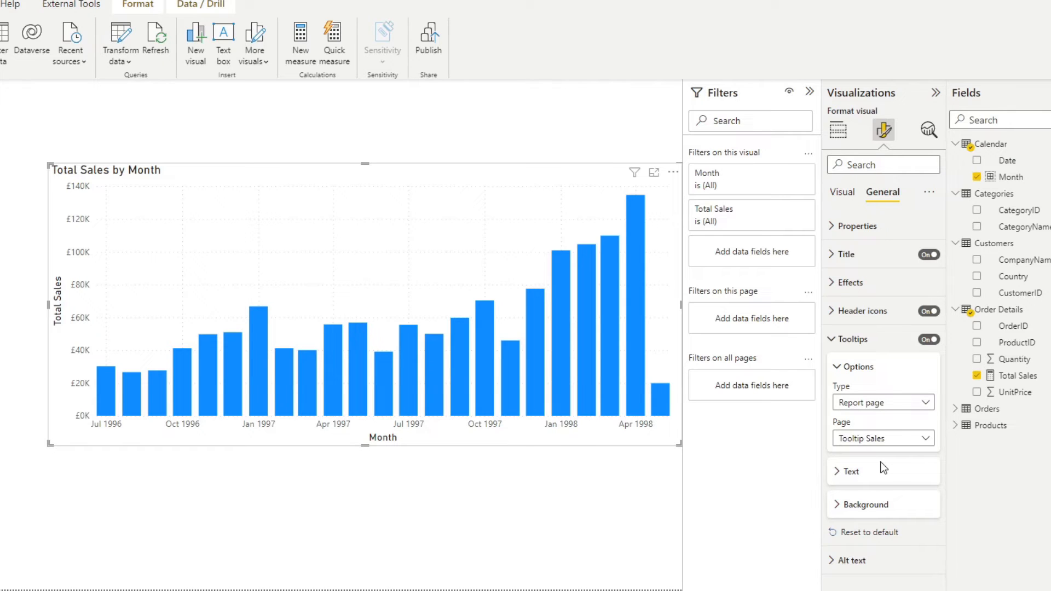
{"action": "mouse_move", "coordinate": [912, 471]}
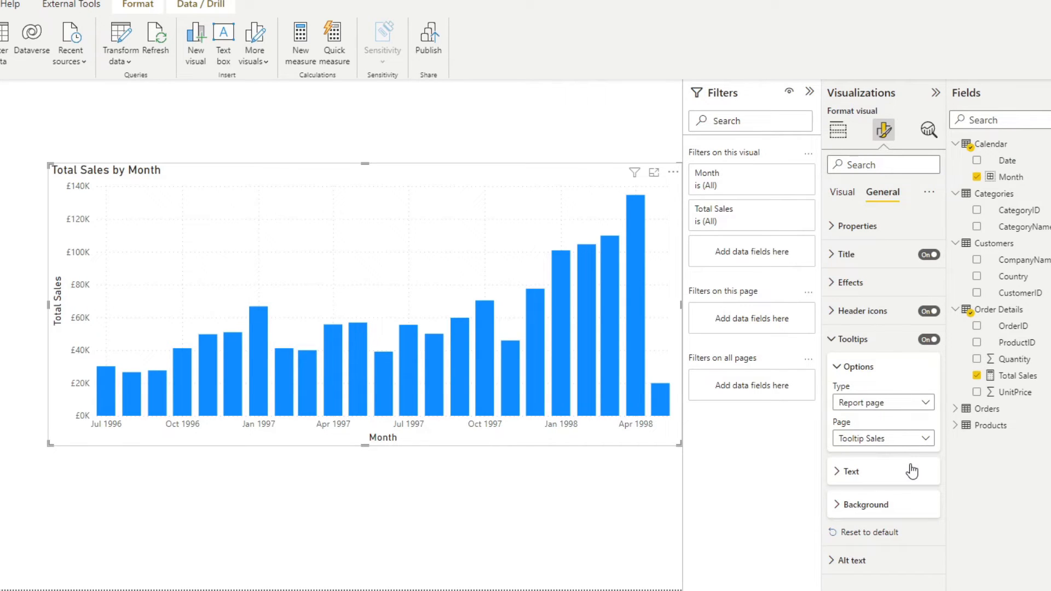
{"action": "mouse_move", "coordinate": [910, 481]}
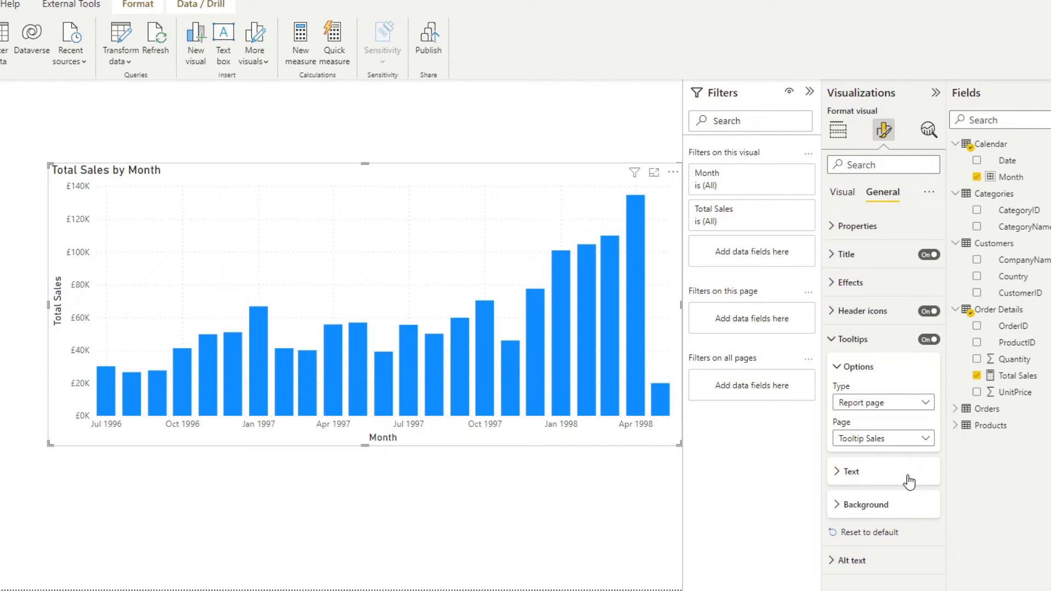
{"action": "mouse_move", "coordinate": [634, 214]}
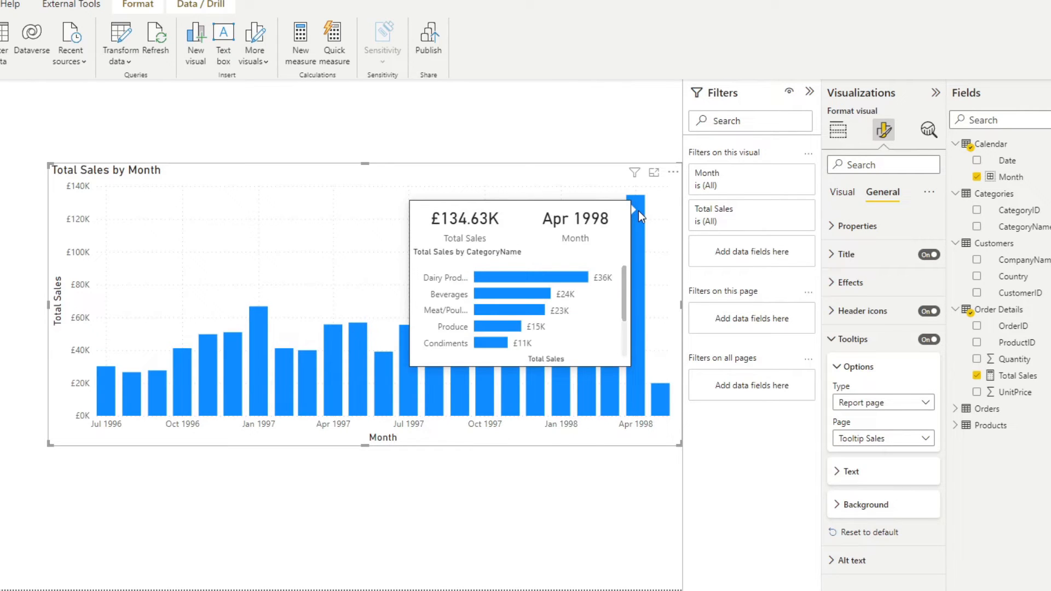
{"action": "mouse_move", "coordinate": [628, 261]}
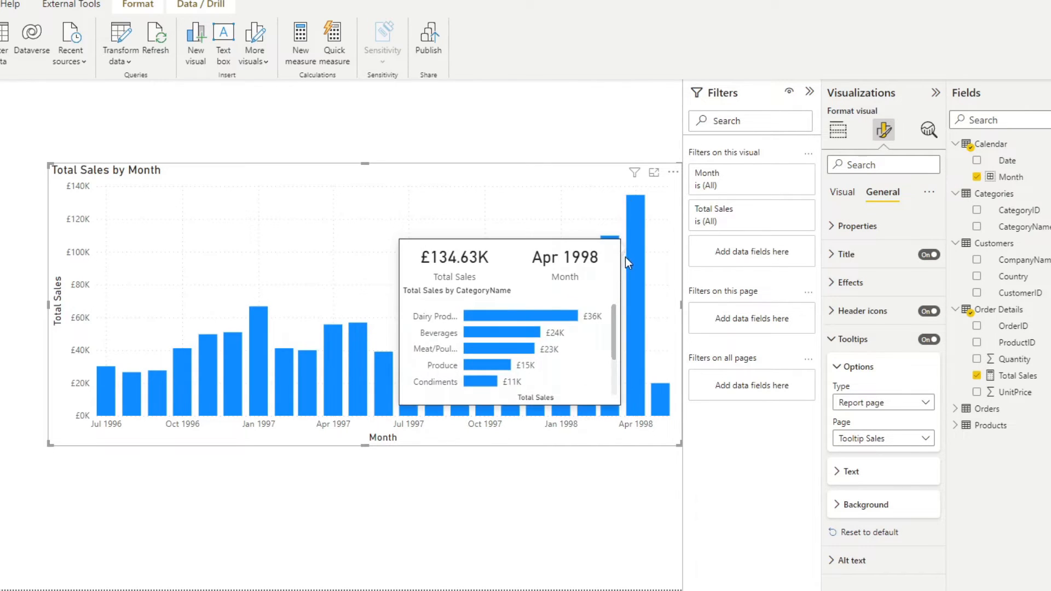
{"action": "mouse_move", "coordinate": [606, 288]}
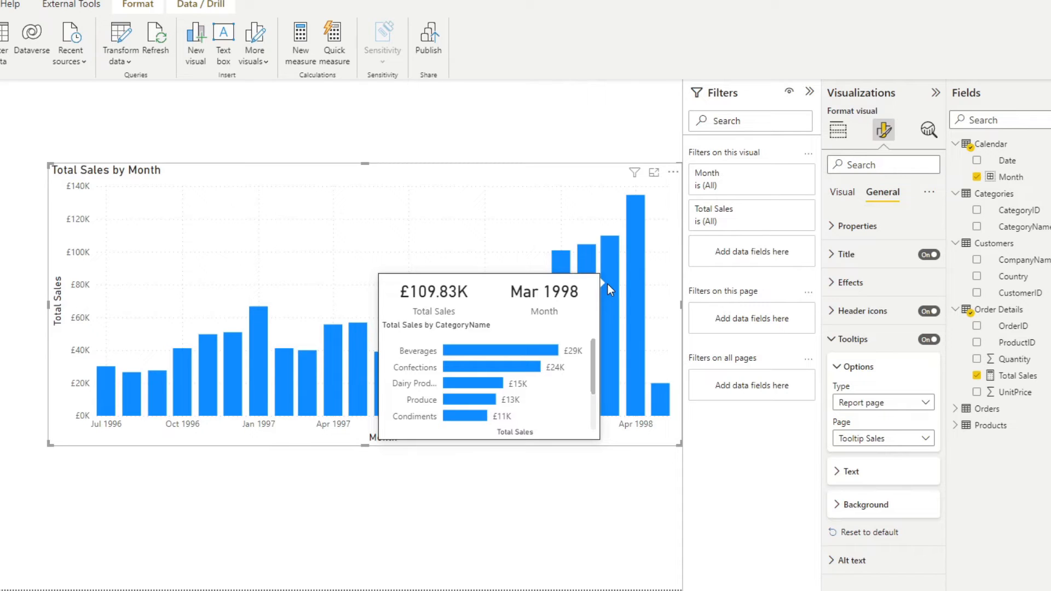
{"action": "mouse_move", "coordinate": [606, 340]}
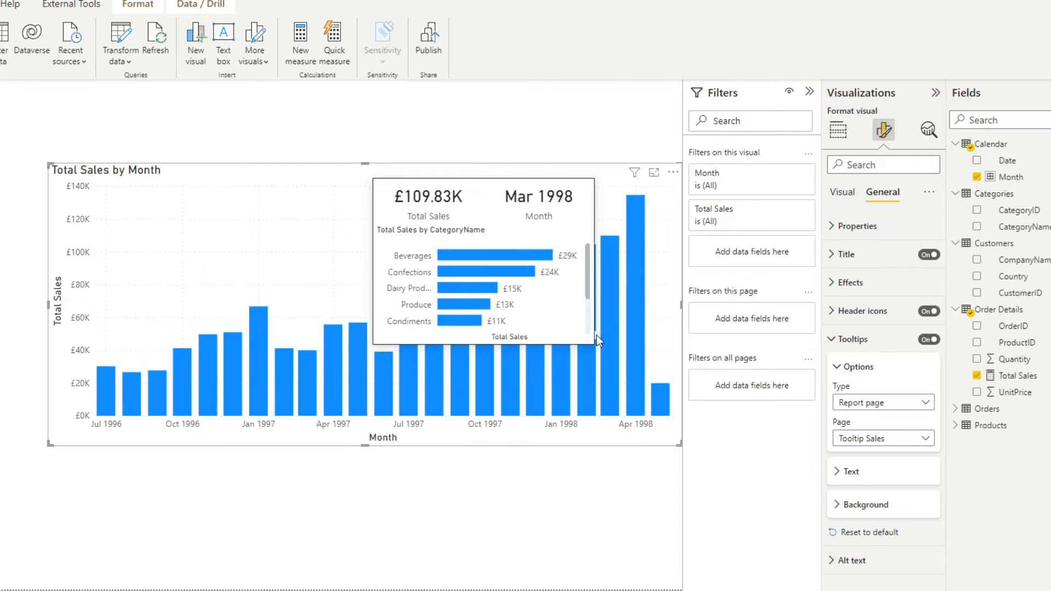
{"action": "mouse_move", "coordinate": [589, 342]}
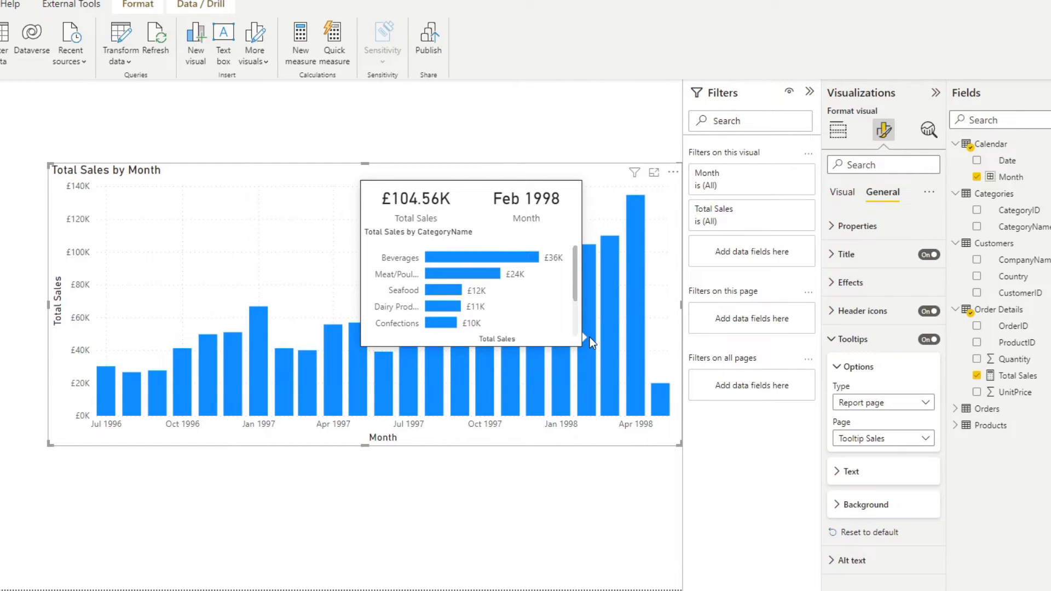
{"action": "mouse_move", "coordinate": [559, 375]}
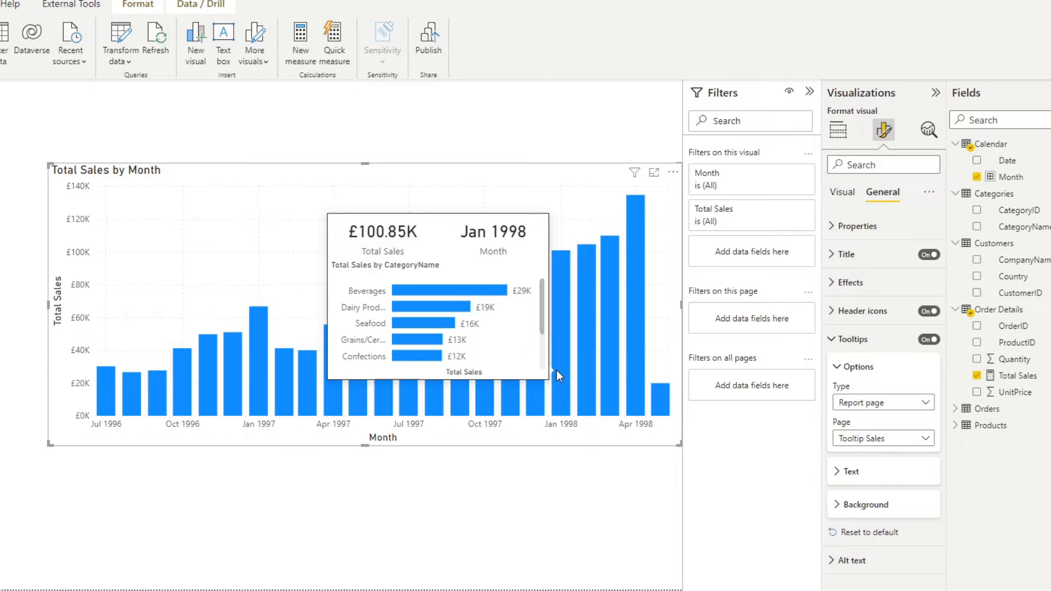
{"action": "mouse_move", "coordinate": [536, 372]}
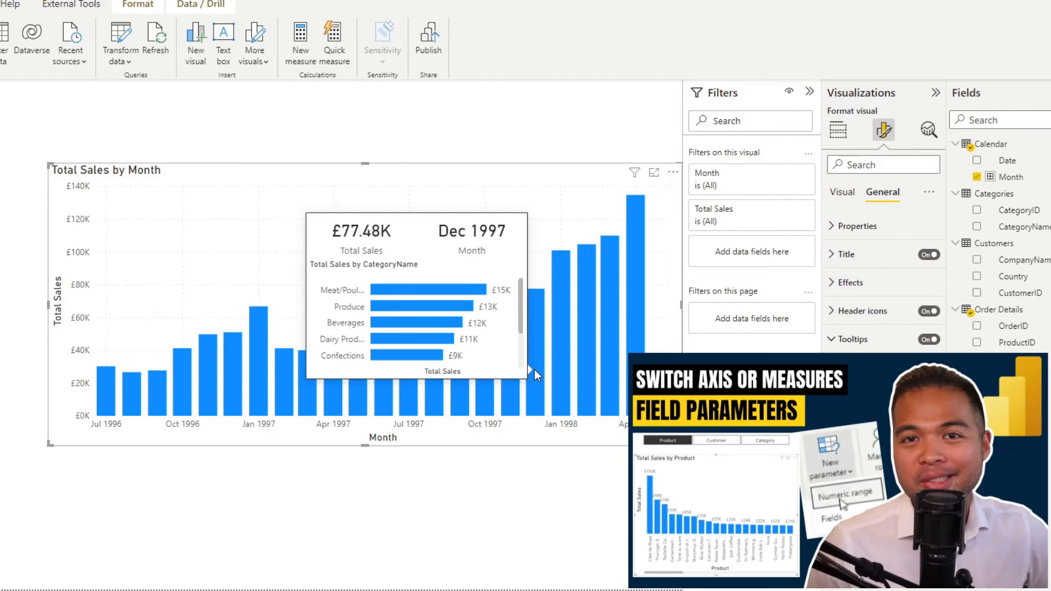
{"action": "mouse_move", "coordinate": [544, 469]}
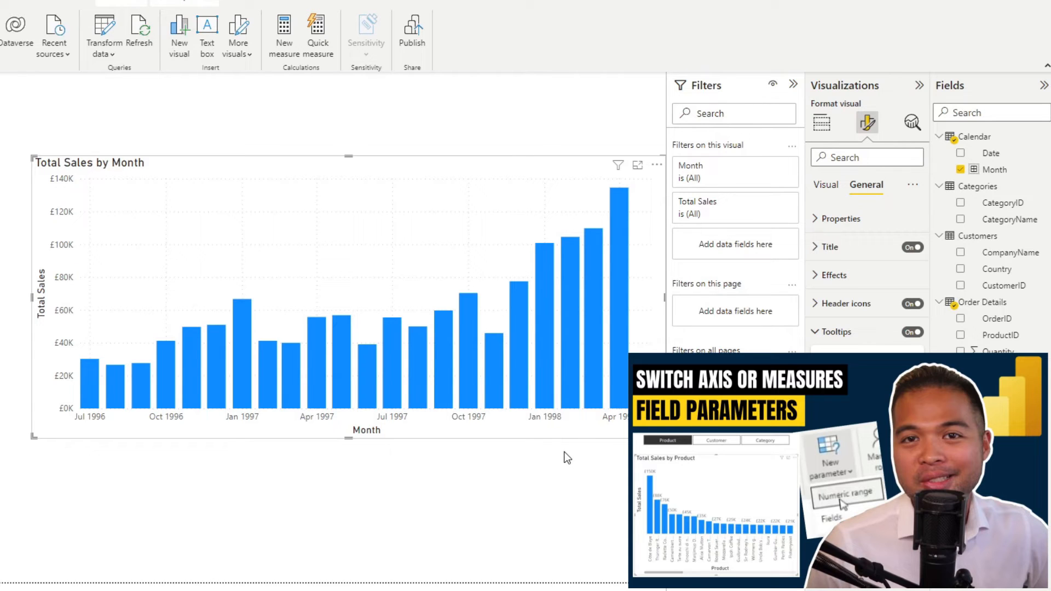
Select the Total Sales by Month chart, then deselect it to work at page level.
{"action": "left_click", "coordinate": [835, 331]}
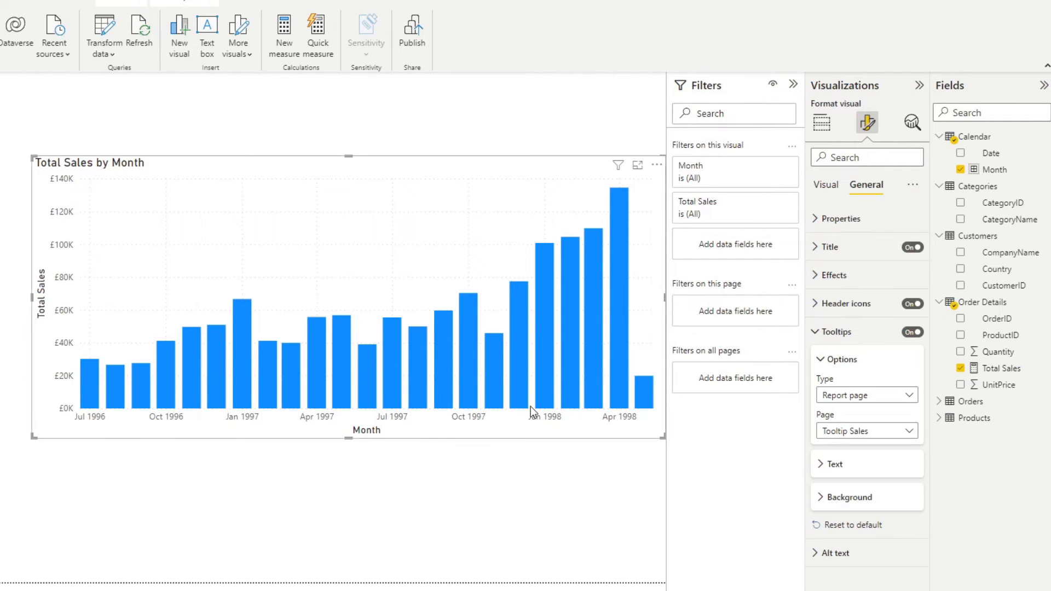
{"action": "left_click", "coordinate": [821, 123]}
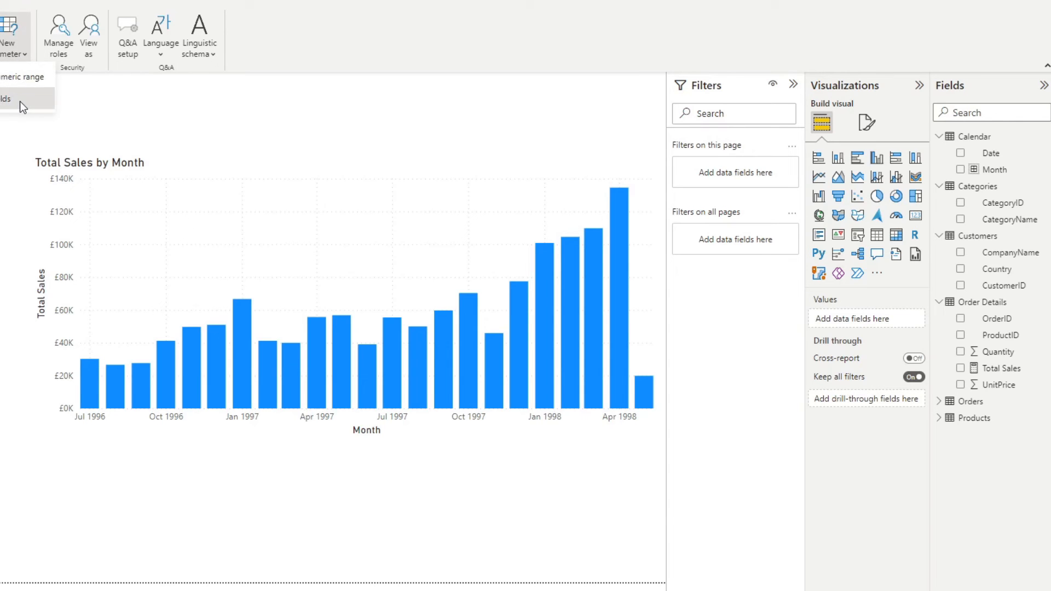
Start a new fields parameter and name it 'Tooltip Context'.
{"action": "left_click", "coordinate": [7, 99]}
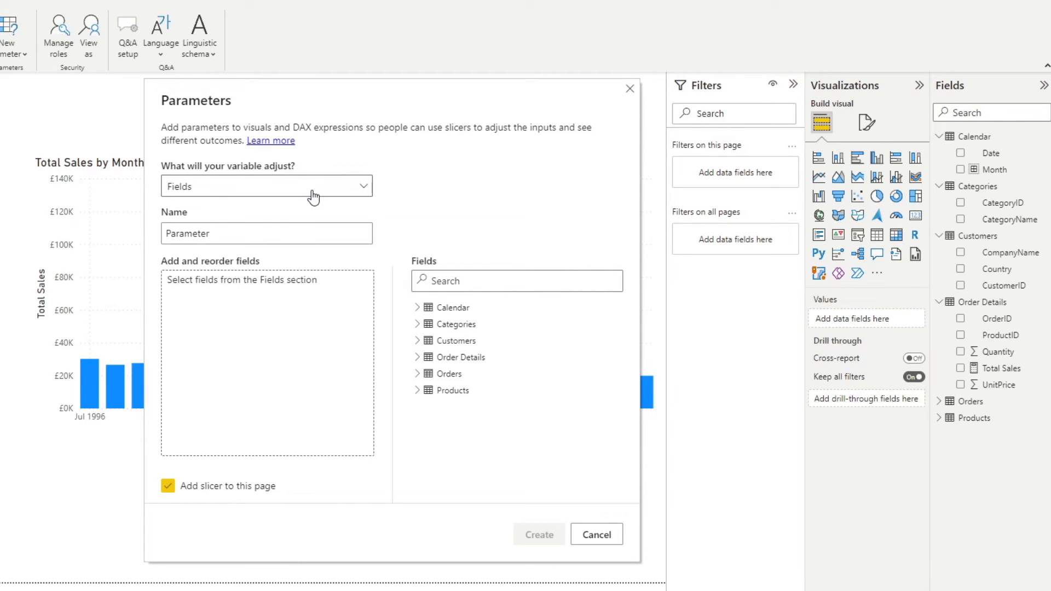
{"action": "mouse_move", "coordinate": [264, 255]}
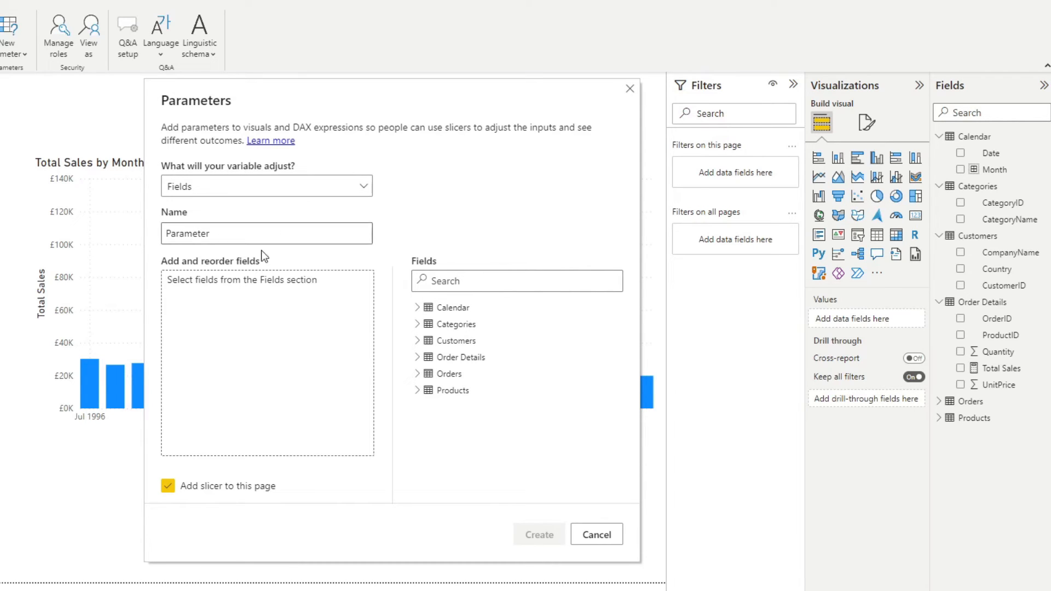
{"action": "left_click", "coordinate": [265, 186]}
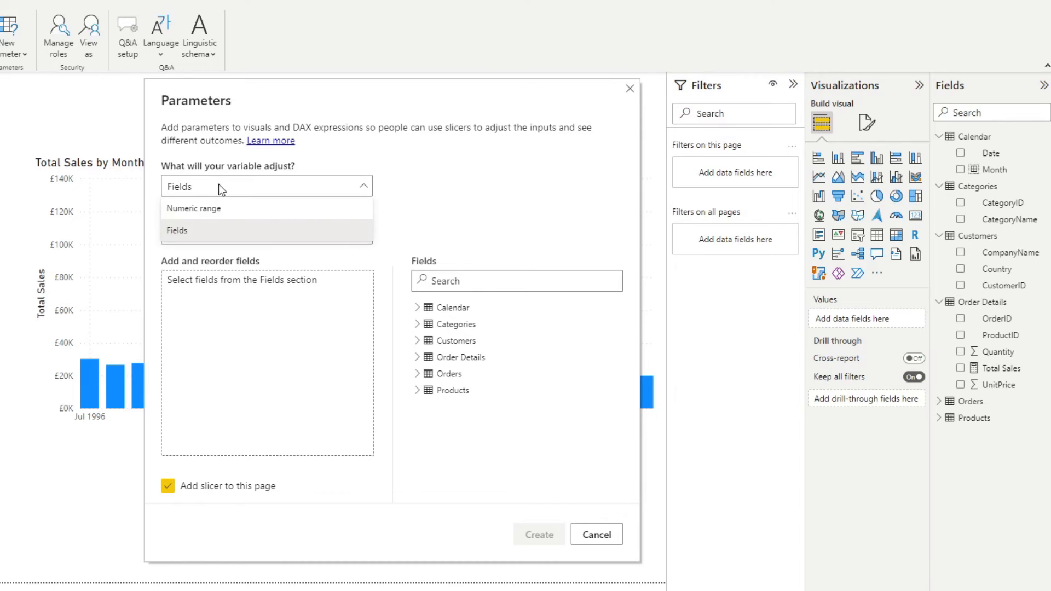
{"action": "left_click", "coordinate": [176, 230]}
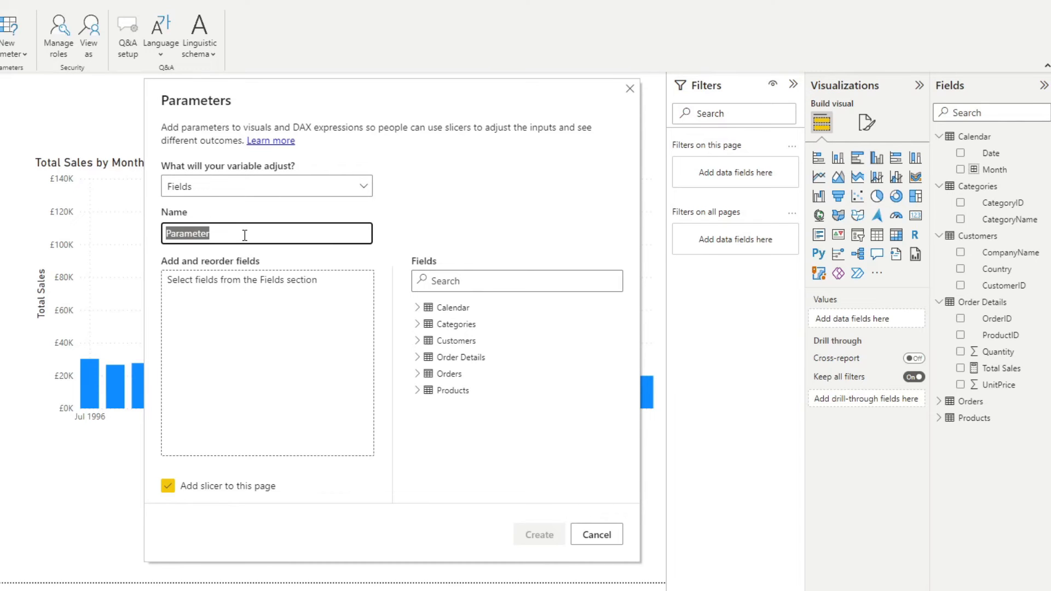
{"action": "type", "text": "Toolti"}
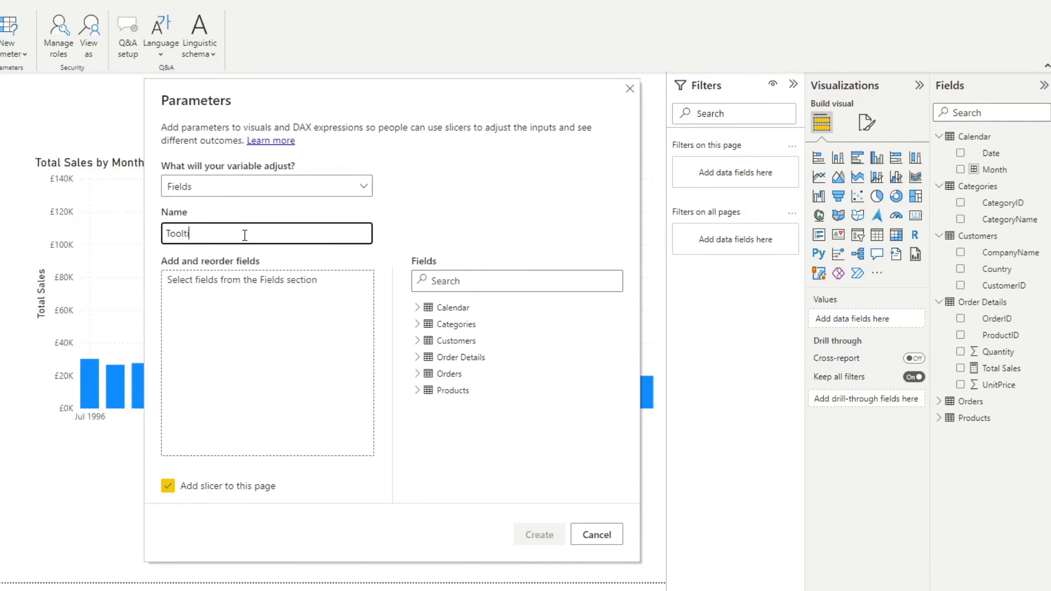
{"action": "type", "text": "ip Context"}
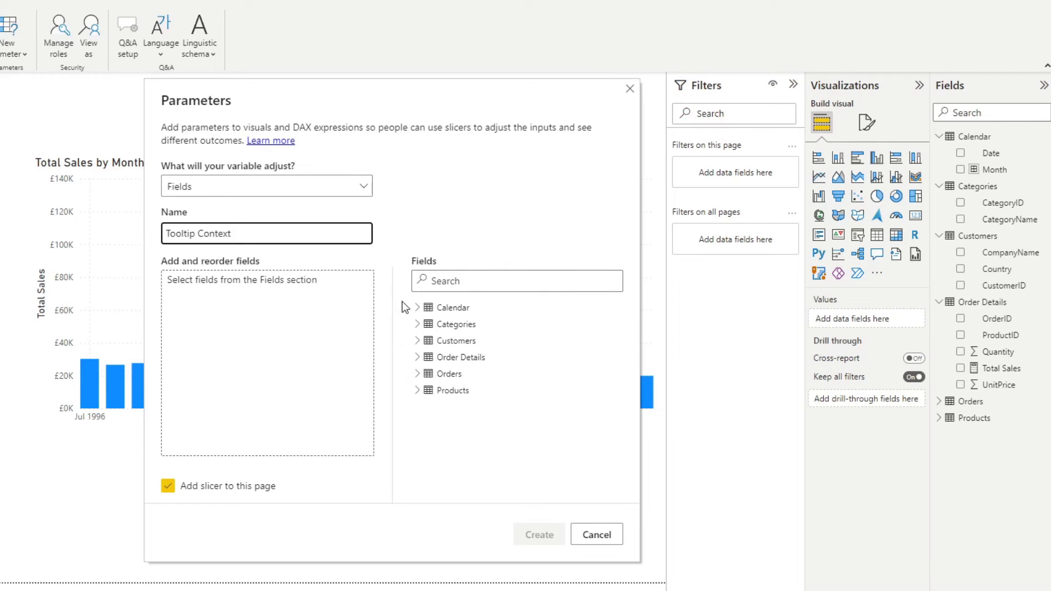
Add CategoryName from Categories and Country from Customers to the parameter.
{"action": "left_click", "coordinate": [417, 324]}
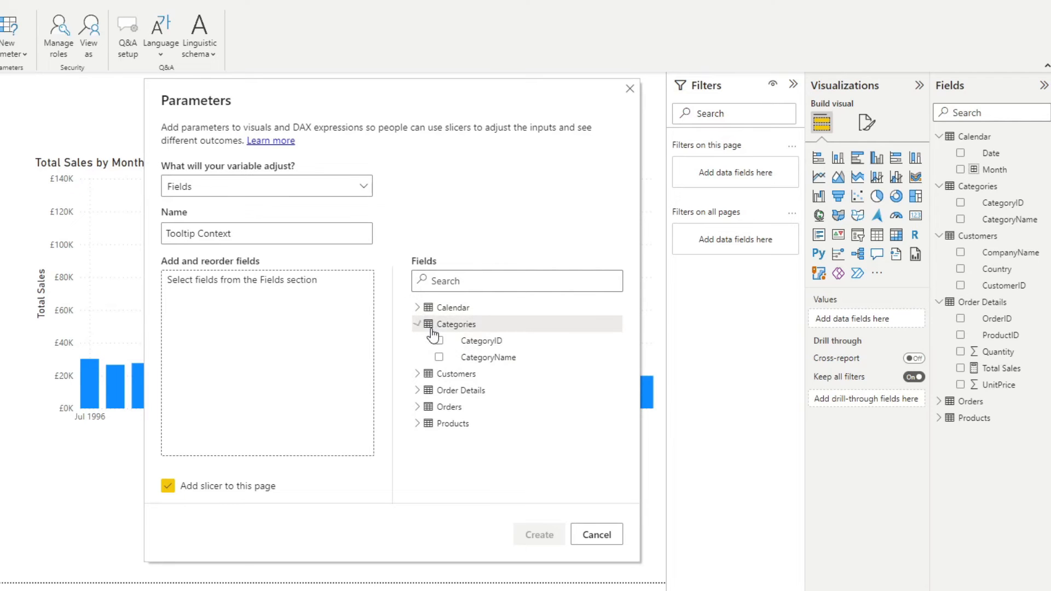
{"action": "left_click", "coordinate": [439, 356]}
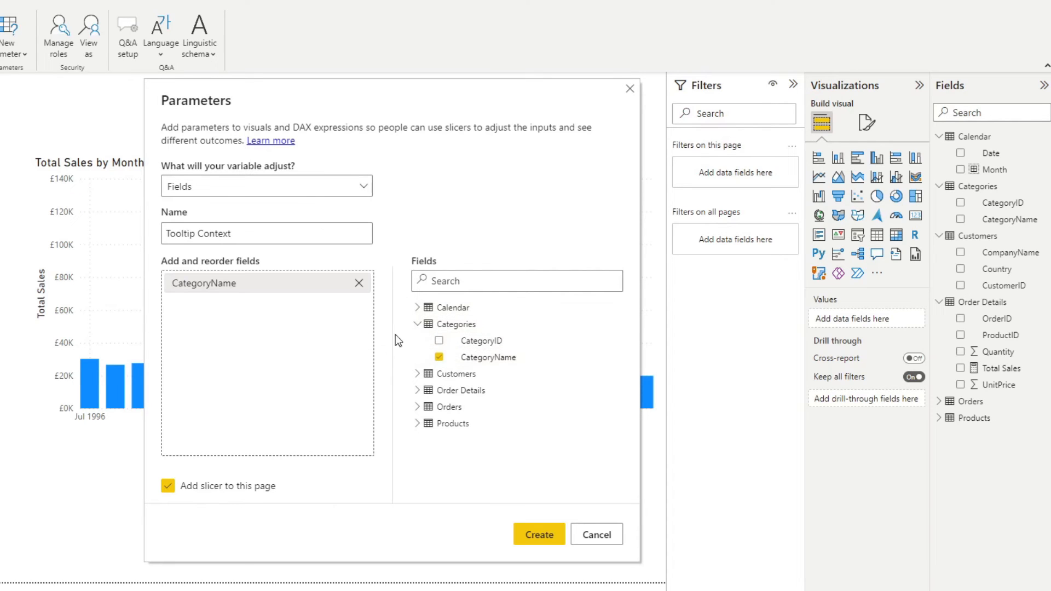
{"action": "left_click", "coordinate": [416, 324]}
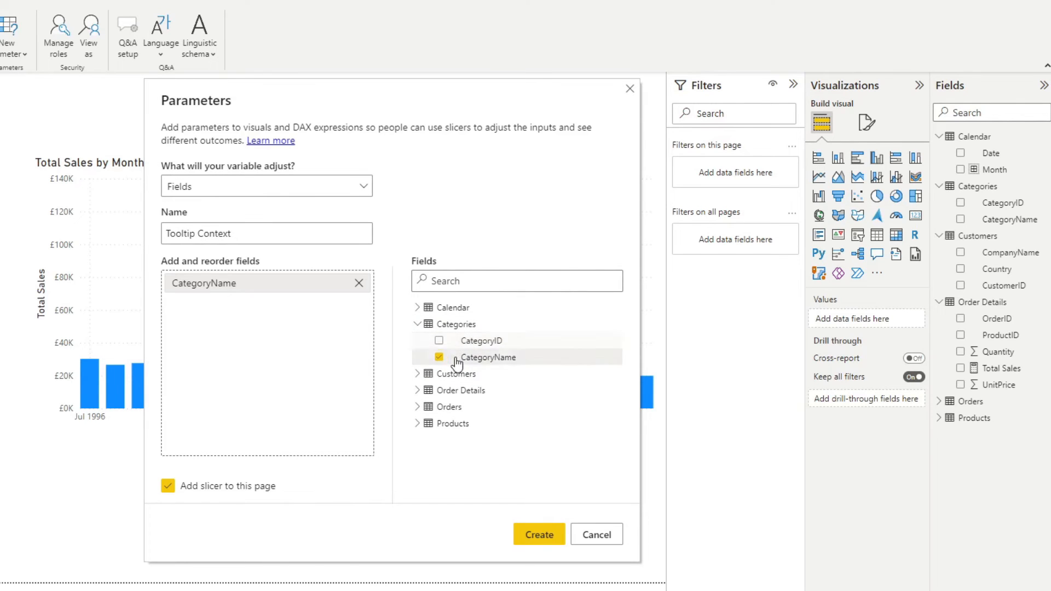
{"action": "left_click", "coordinate": [416, 324]}
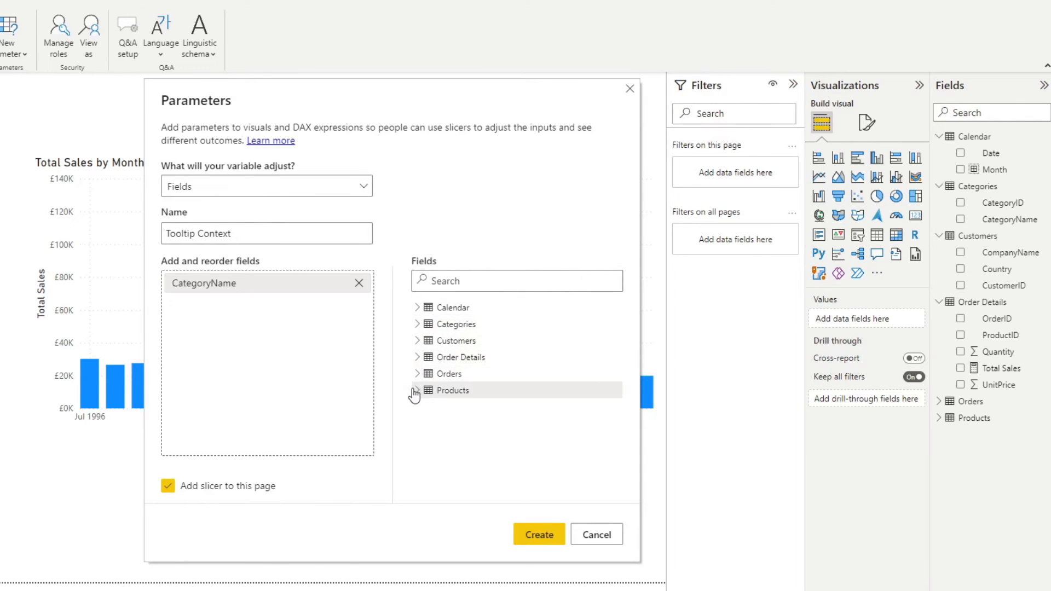
{"action": "left_click", "coordinate": [417, 389]}
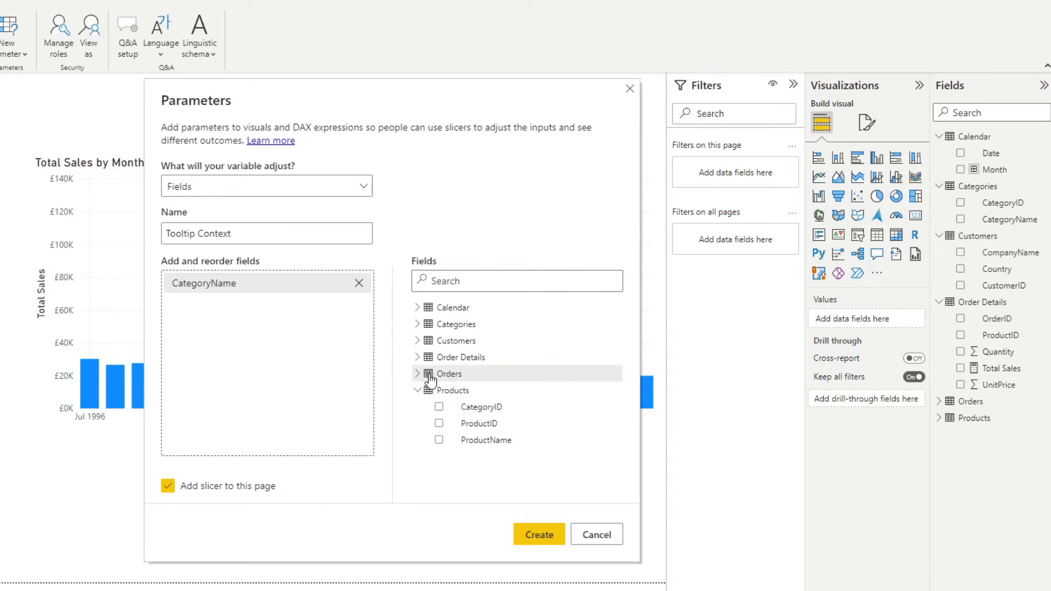
{"action": "left_click", "coordinate": [417, 340]}
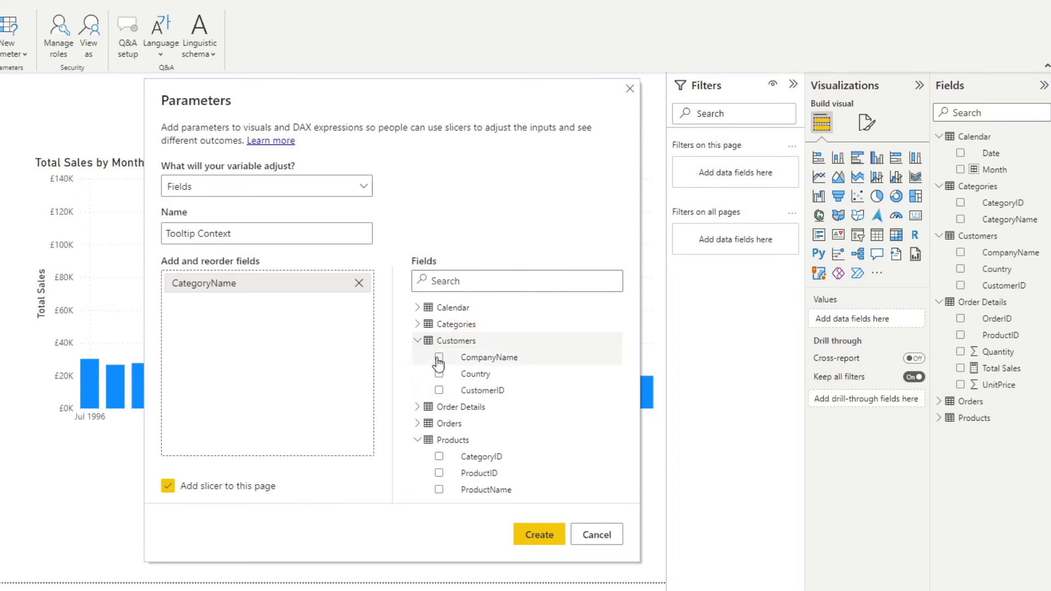
{"action": "left_click", "coordinate": [439, 373]}
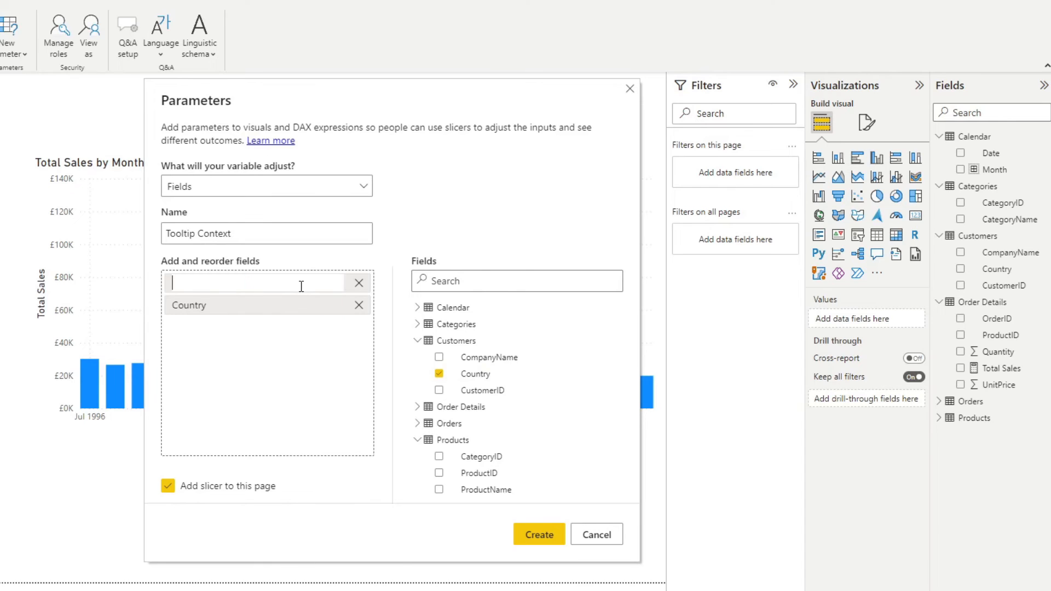
Rename the fields to 'Product Category' and 'Customer Country'.
{"action": "type", "text": "Product"}
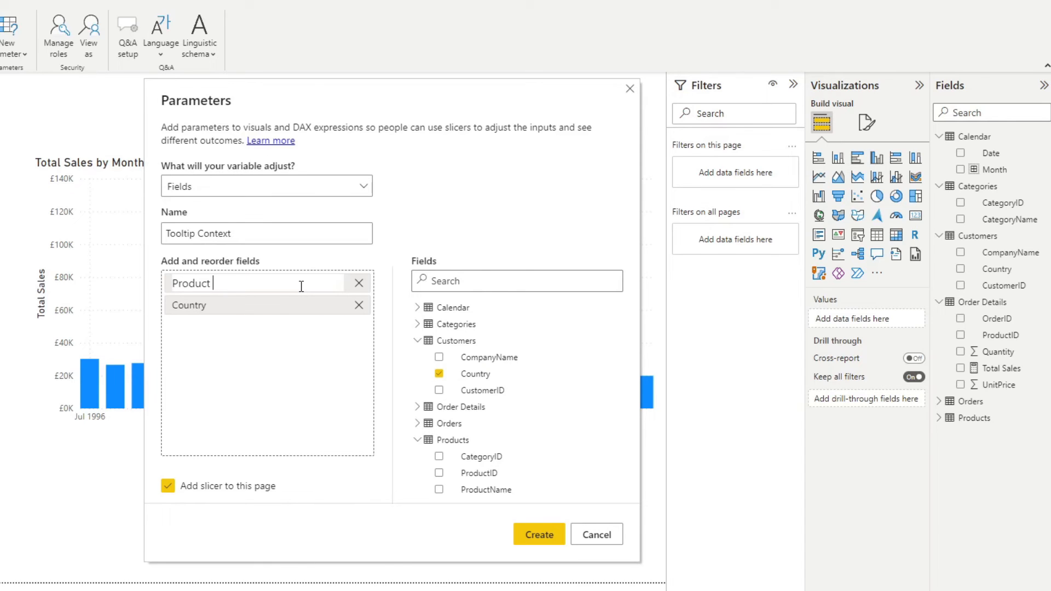
{"action": "type", "text": "Category"}
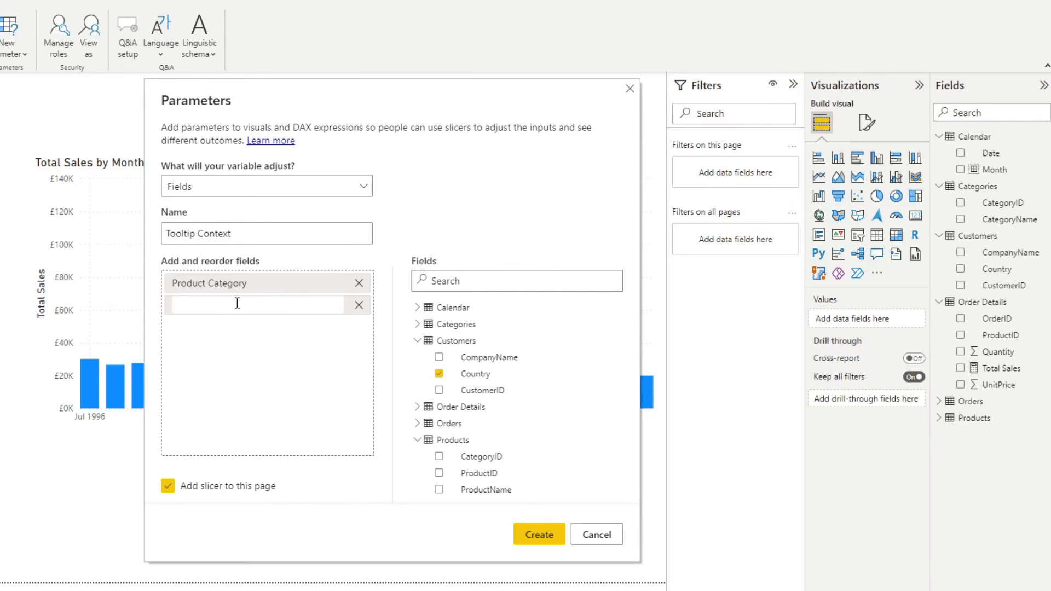
{"action": "type", "text": "Customer Country"}
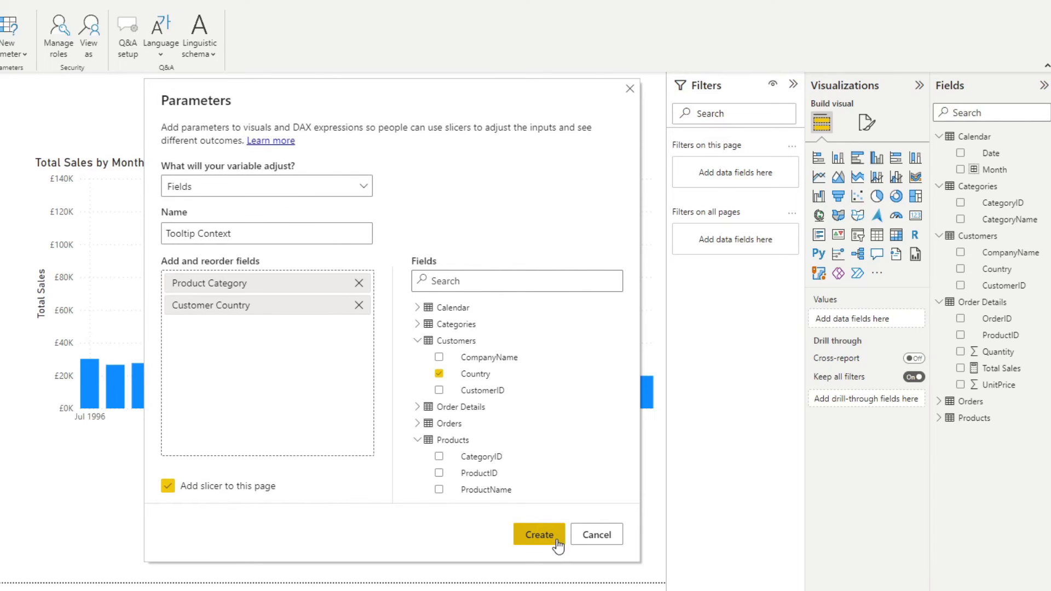
Create the Tooltip Context parameter and try Product Category and Customer Country in its slicer.
{"action": "left_click", "coordinate": [538, 534]}
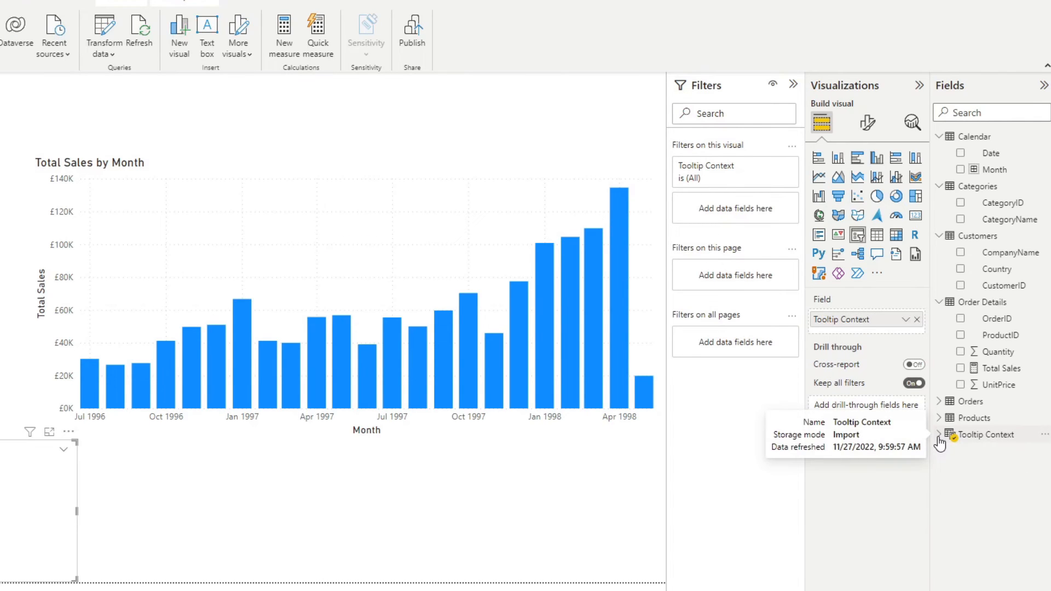
{"action": "left_click", "coordinate": [939, 435]}
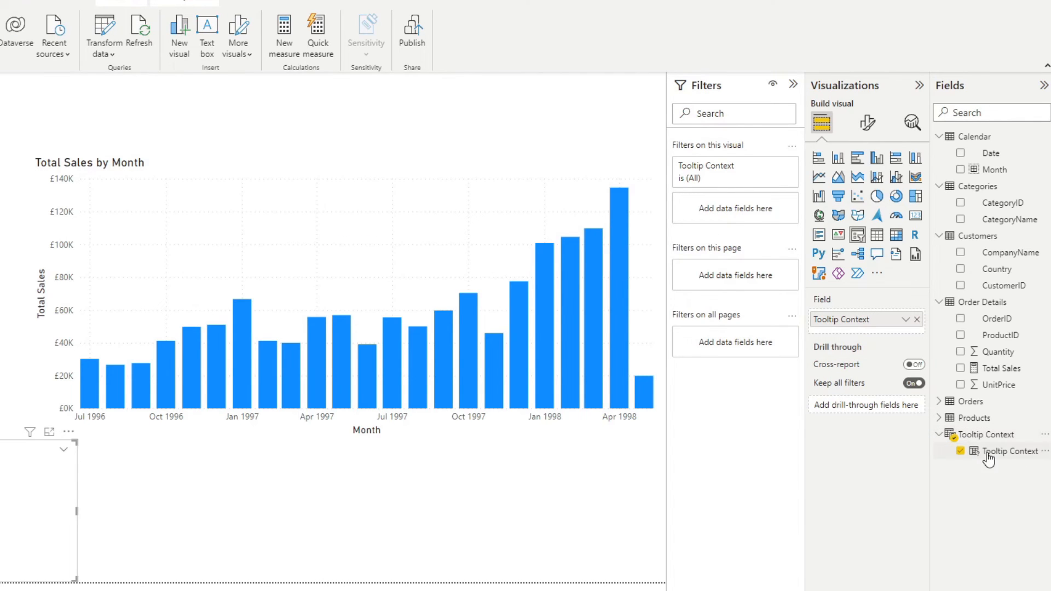
{"action": "mouse_move", "coordinate": [1004, 455]}
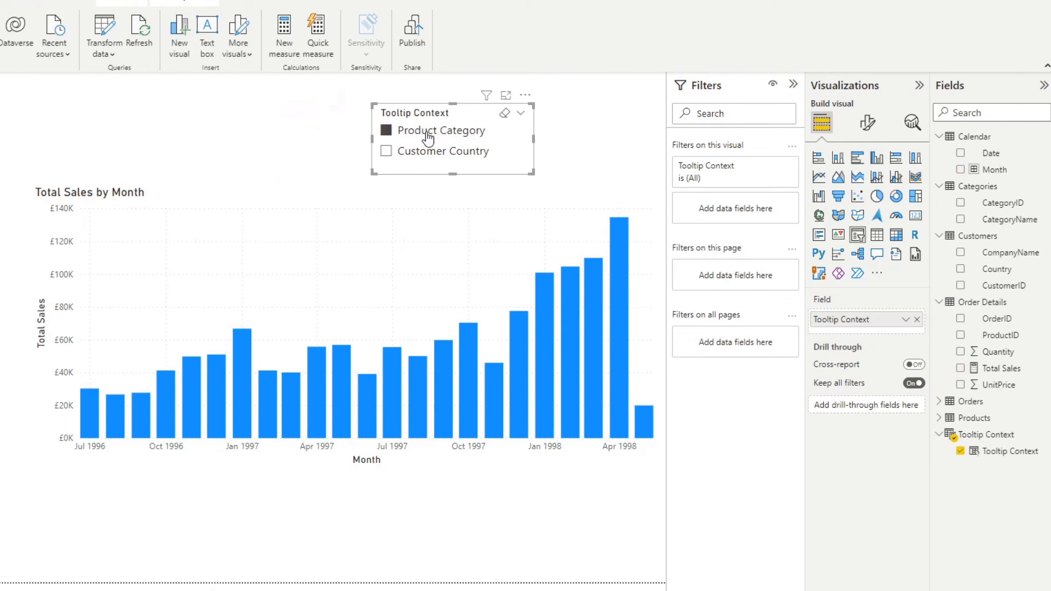
{"action": "left_click", "coordinate": [386, 150]}
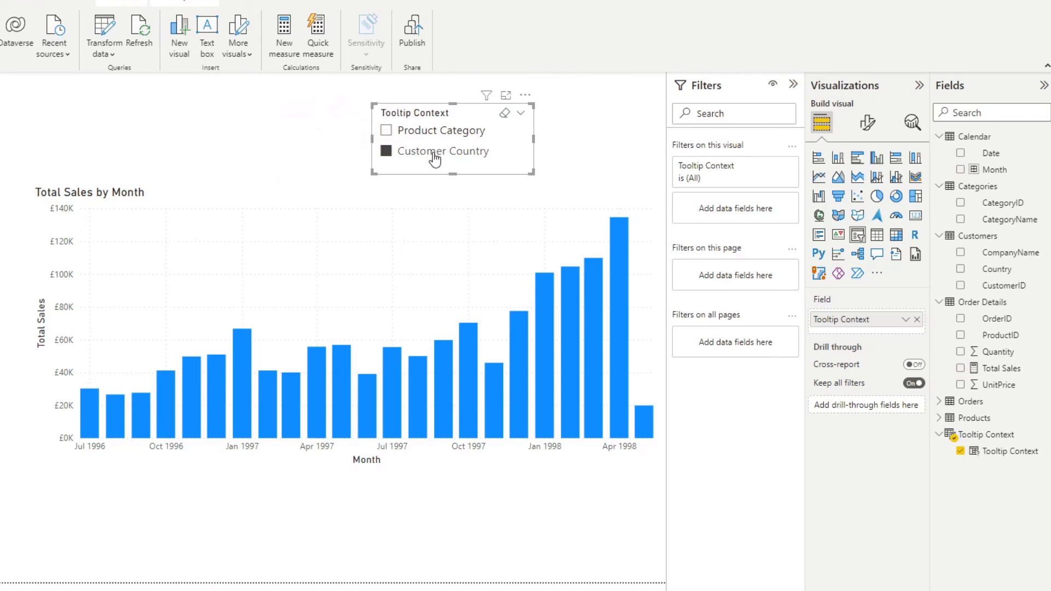
{"action": "left_click", "coordinate": [386, 130]}
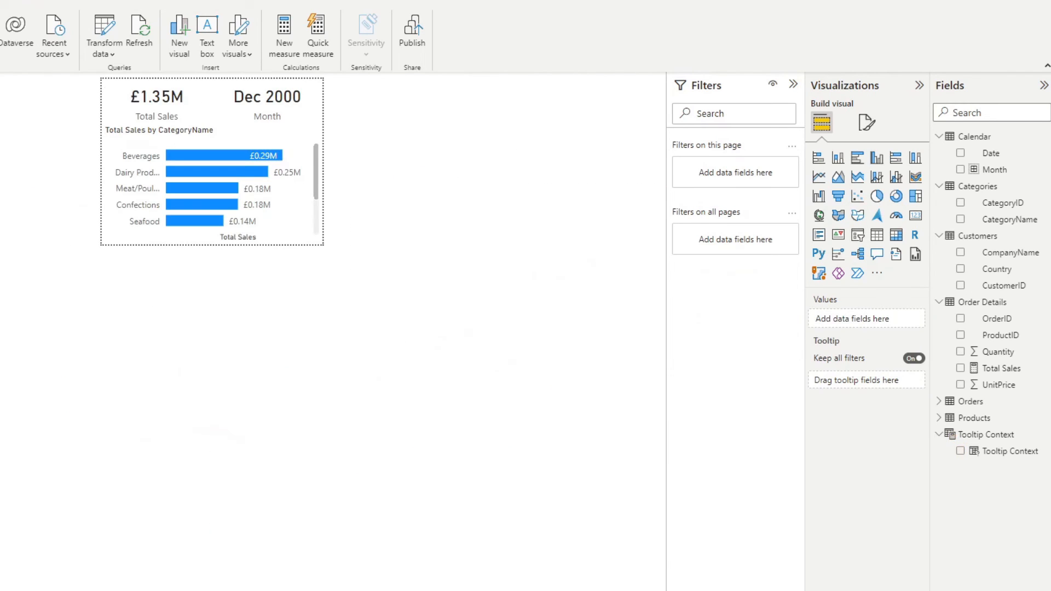
{"action": "mouse_move", "coordinate": [386, 188]}
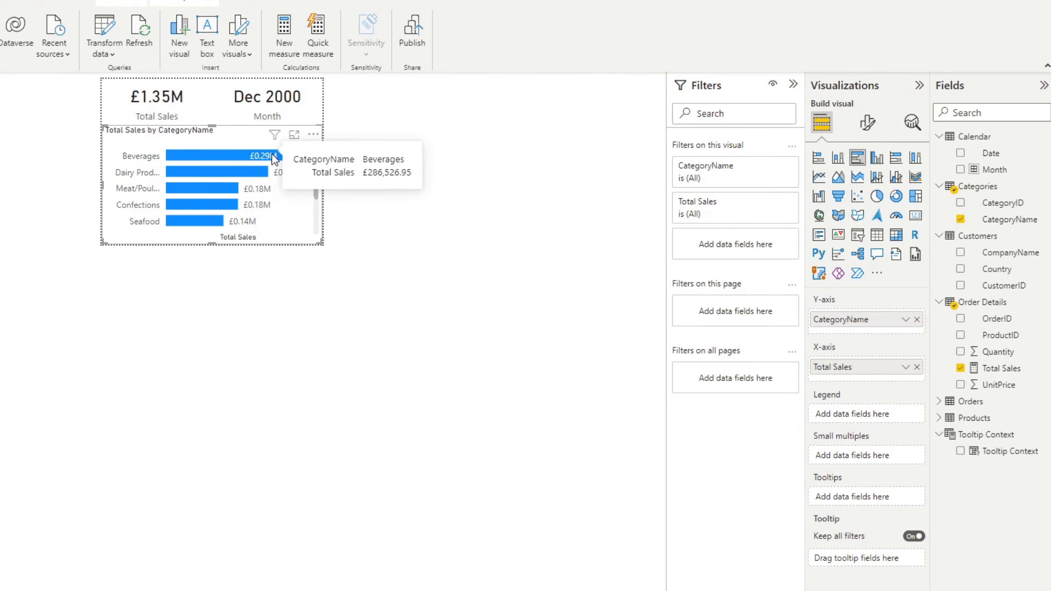
{"action": "mouse_move", "coordinate": [871, 328]}
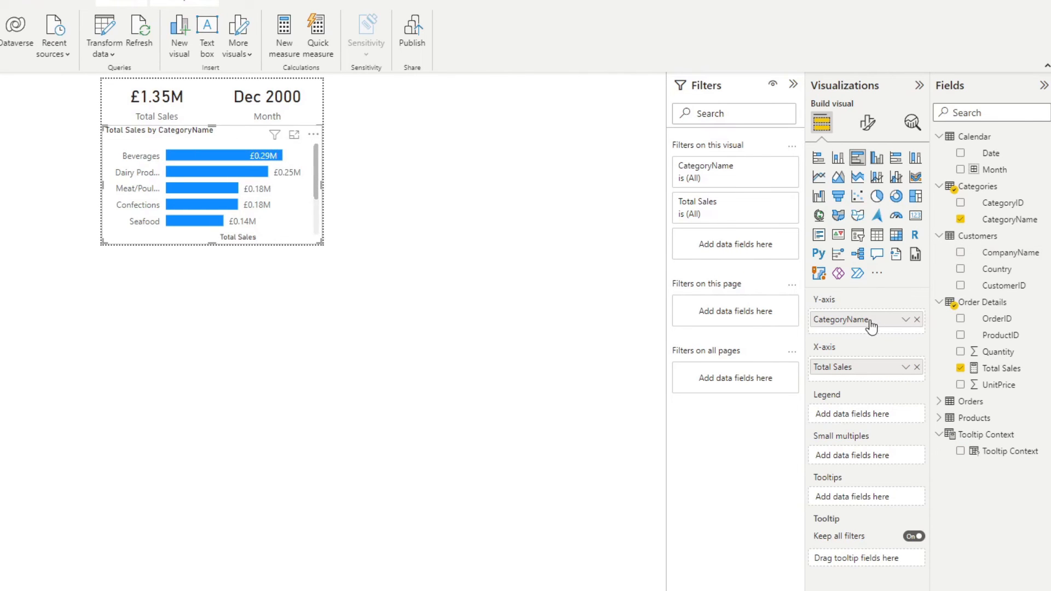
Replace CategoryName on the tooltip bar chart's axis with the Tooltip Context field.
{"action": "left_click", "coordinate": [917, 319]}
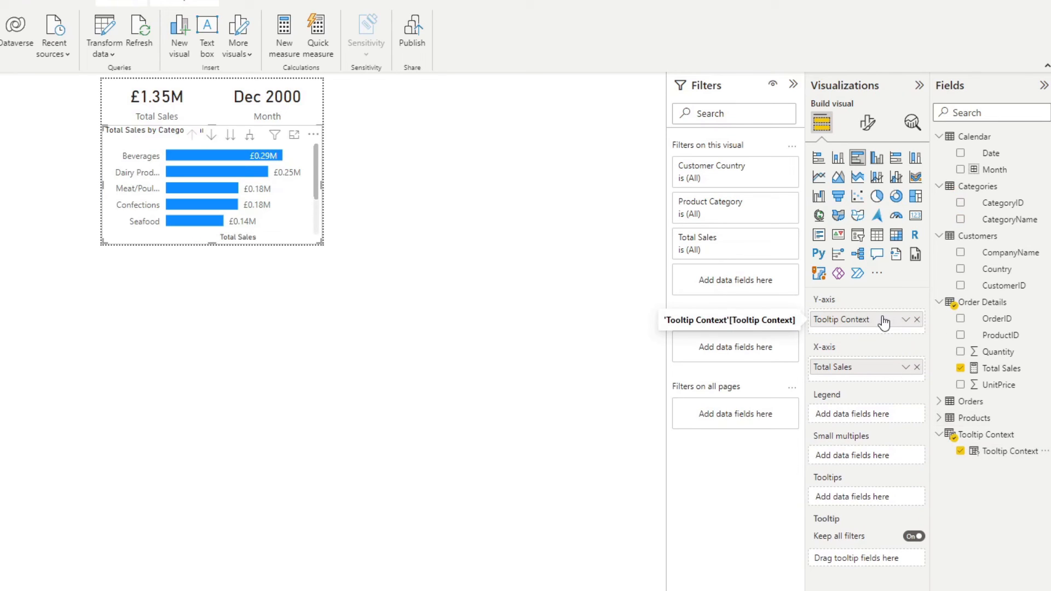
{"action": "mouse_move", "coordinate": [874, 299]}
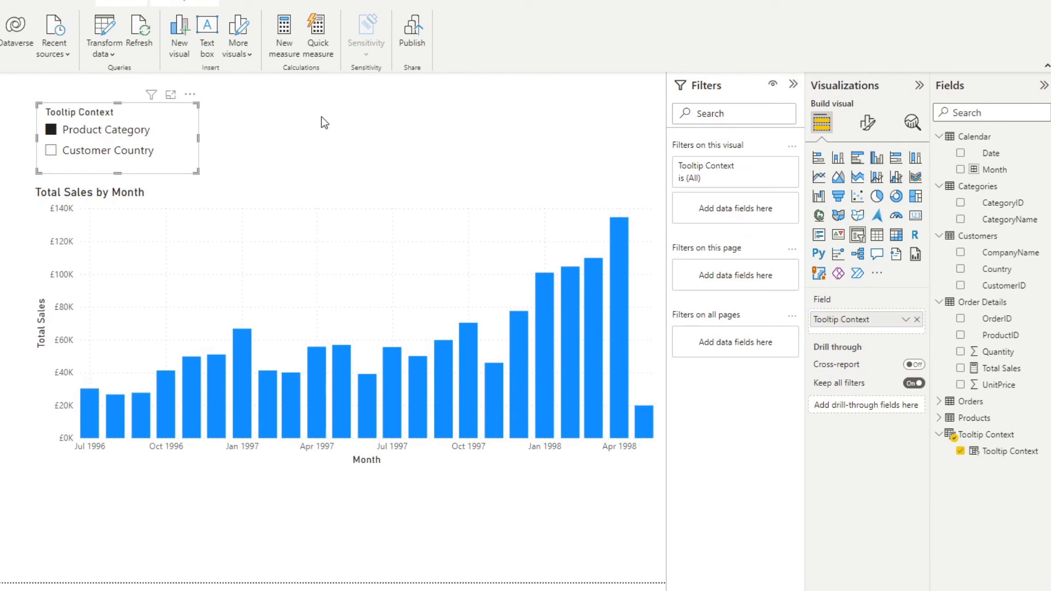
{"action": "mouse_move", "coordinate": [621, 260]}
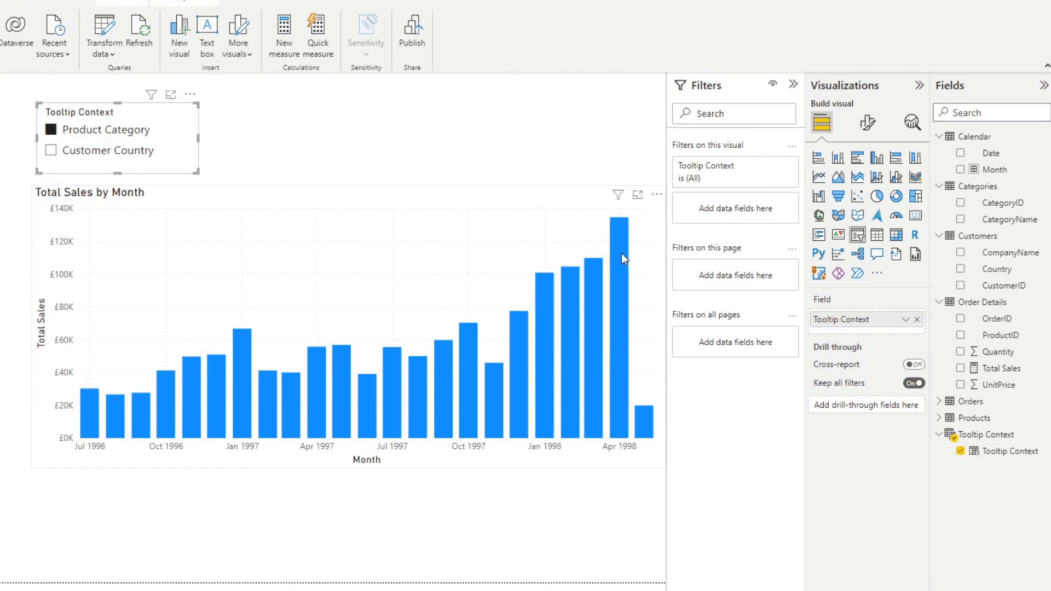
{"action": "mouse_move", "coordinate": [616, 241]}
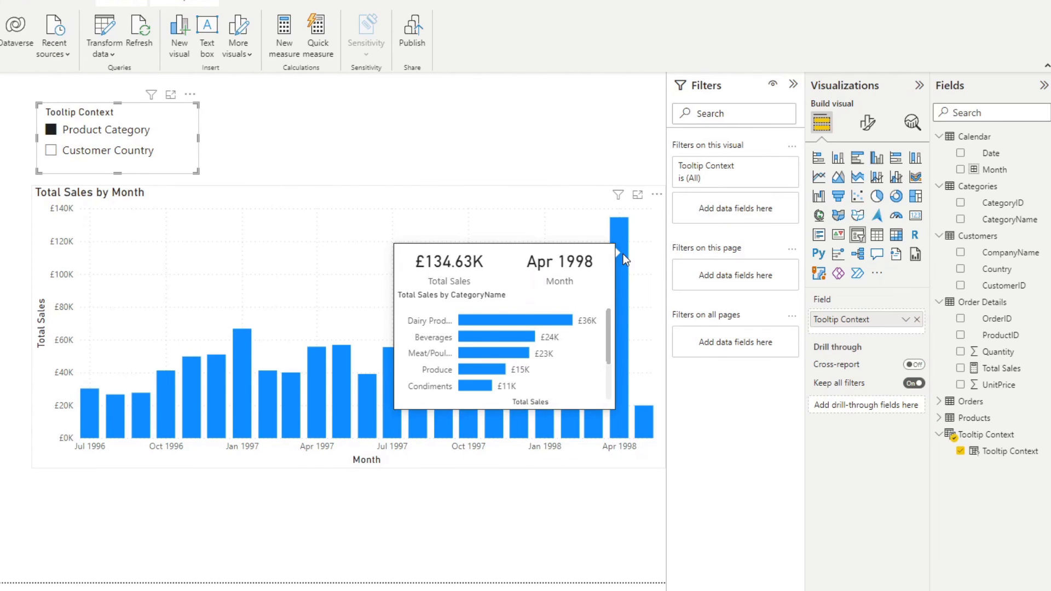
{"action": "mouse_move", "coordinate": [591, 294]}
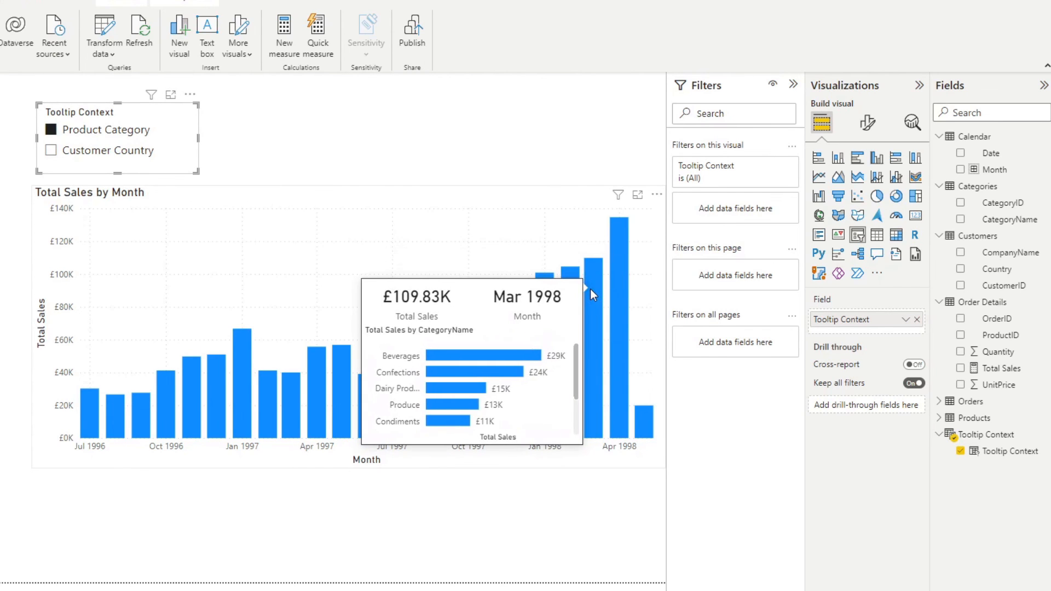
{"action": "mouse_move", "coordinate": [109, 158]}
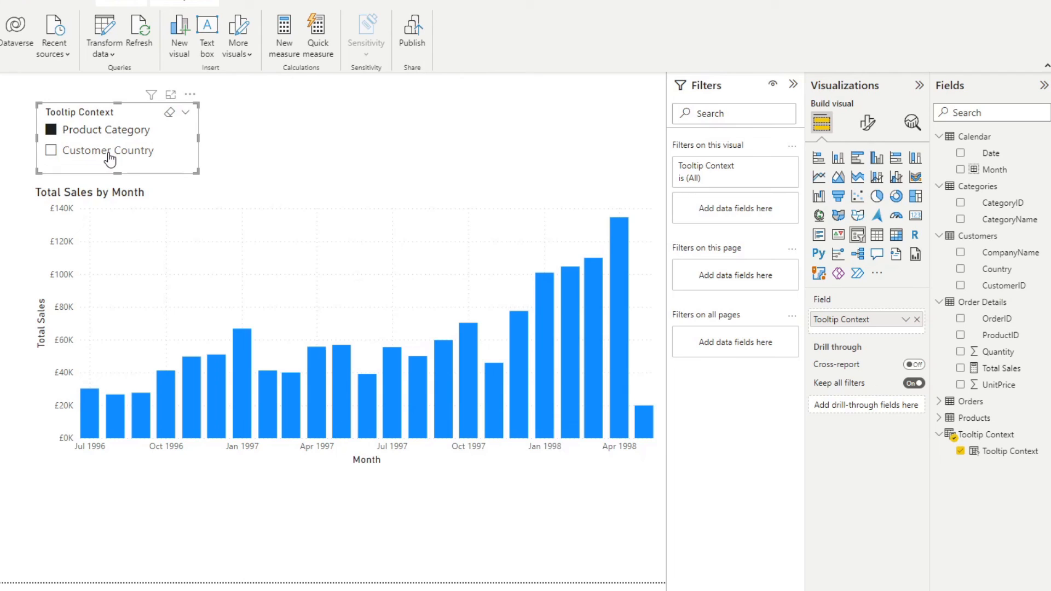
Switch the slicer to Customer Country so month tooltips rank sales by country.
{"action": "left_click", "coordinate": [50, 150]}
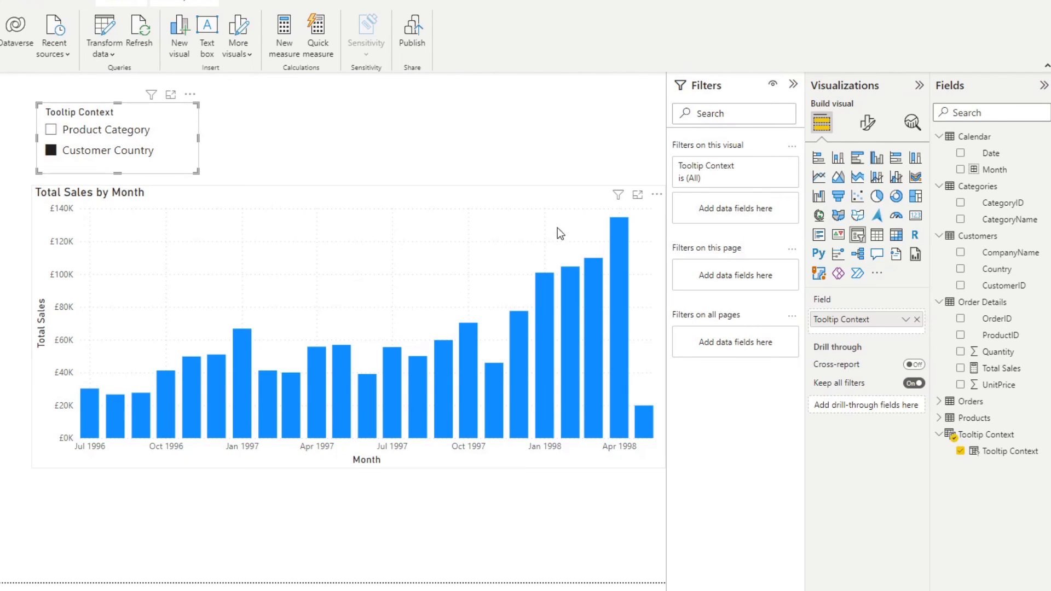
{"action": "mouse_move", "coordinate": [595, 302]}
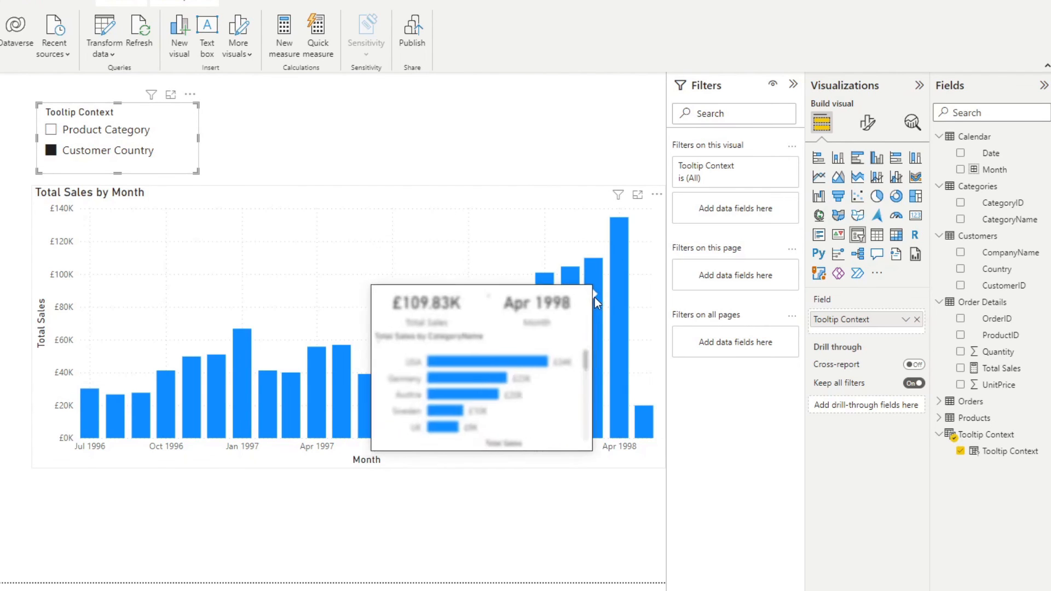
{"action": "mouse_move", "coordinate": [590, 303]}
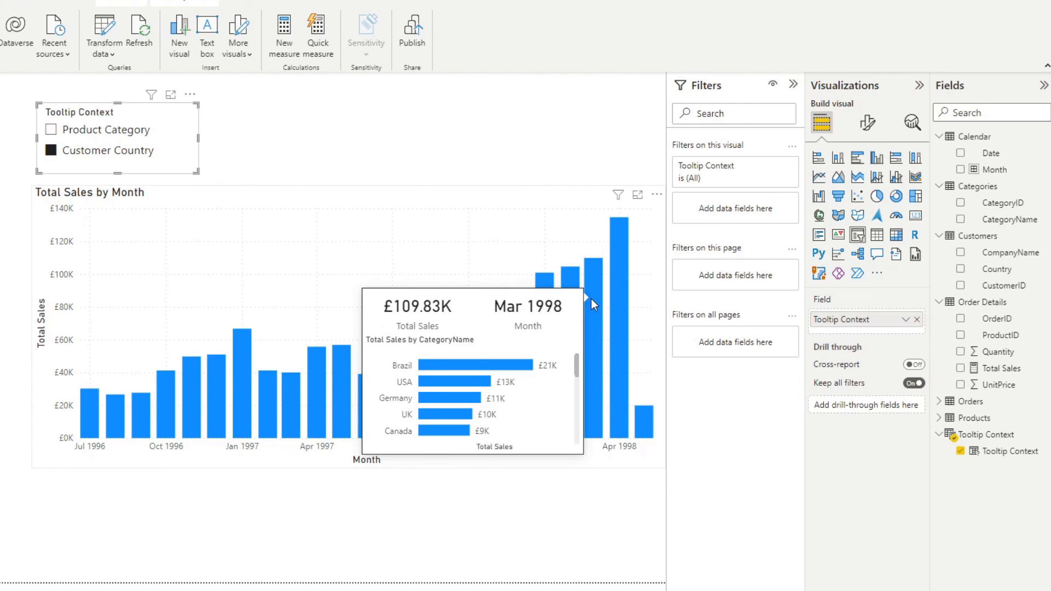
{"action": "mouse_move", "coordinate": [545, 348]}
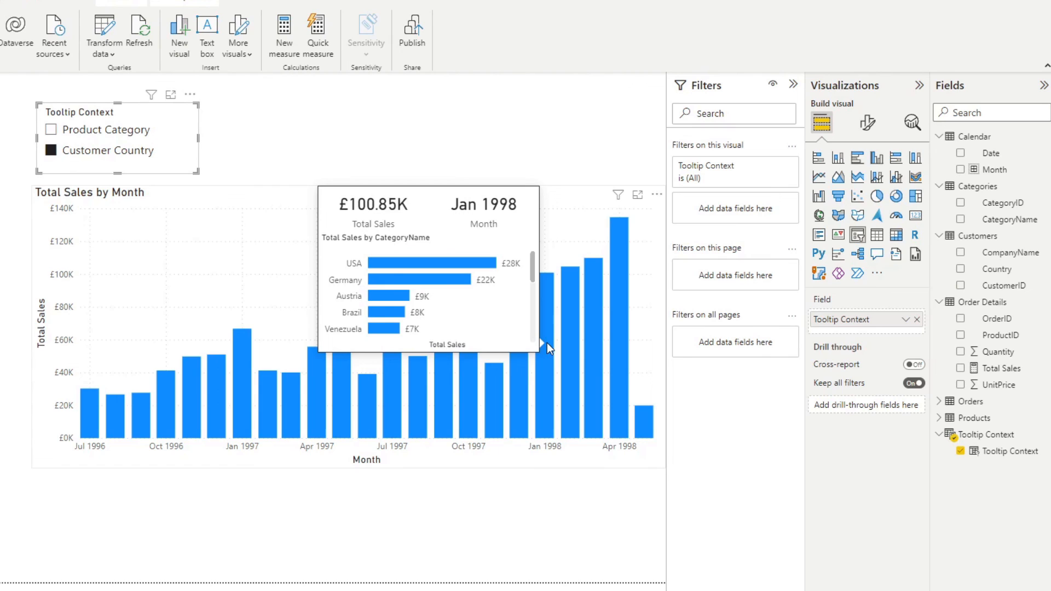